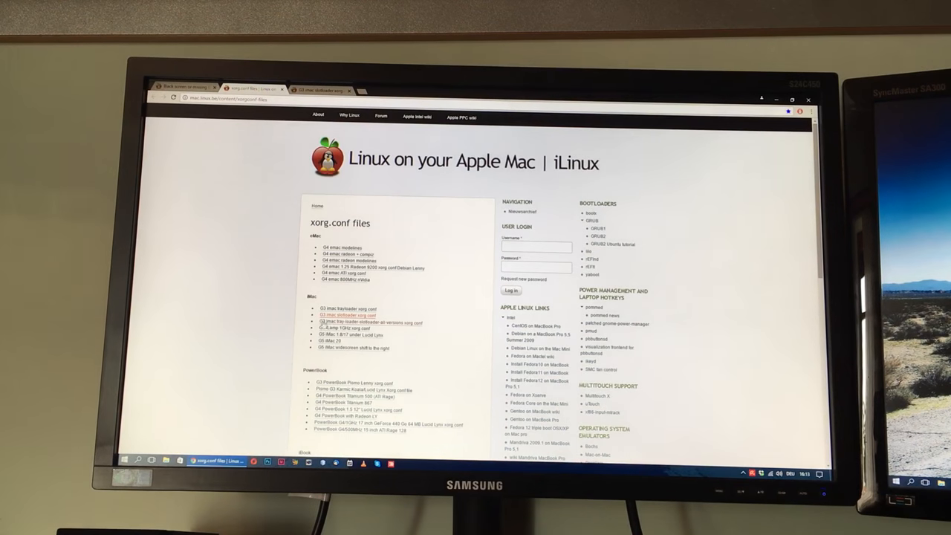
# Step: Open the iLinux 'Black screen or missing GUI' article and scroll down through it
pyautogui.click(345, 315)
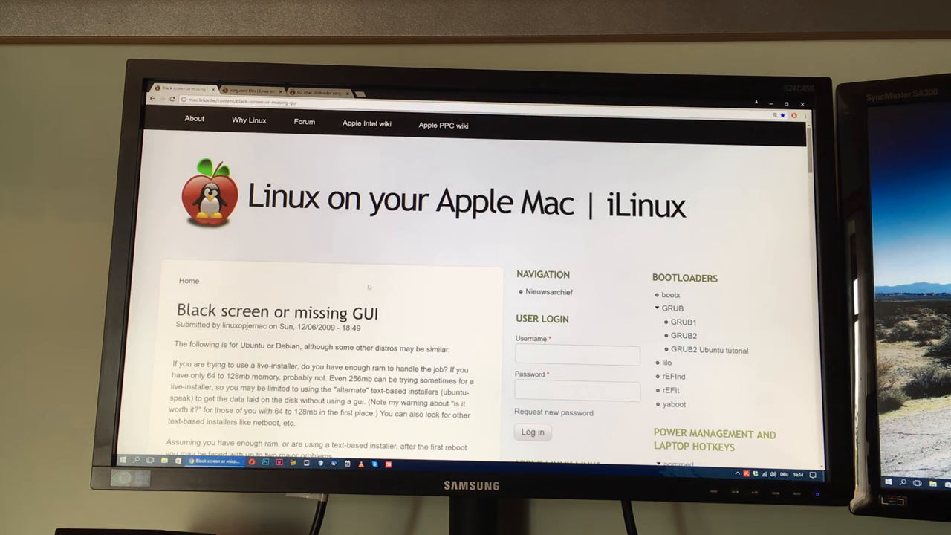
pyautogui.scroll(-3)
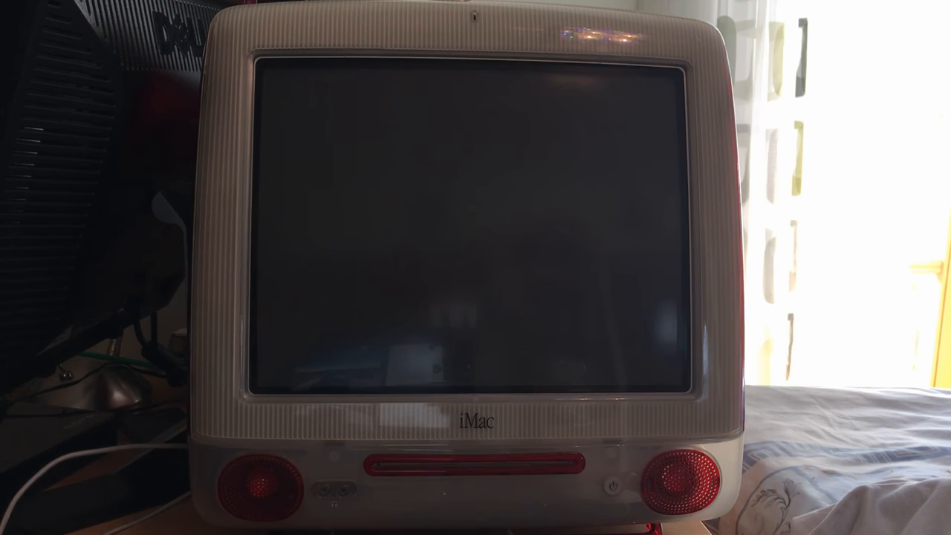
# Step: Power on the iMac G3 and wait for the Mac OS X Tiger login window
pyautogui.click(613, 484)
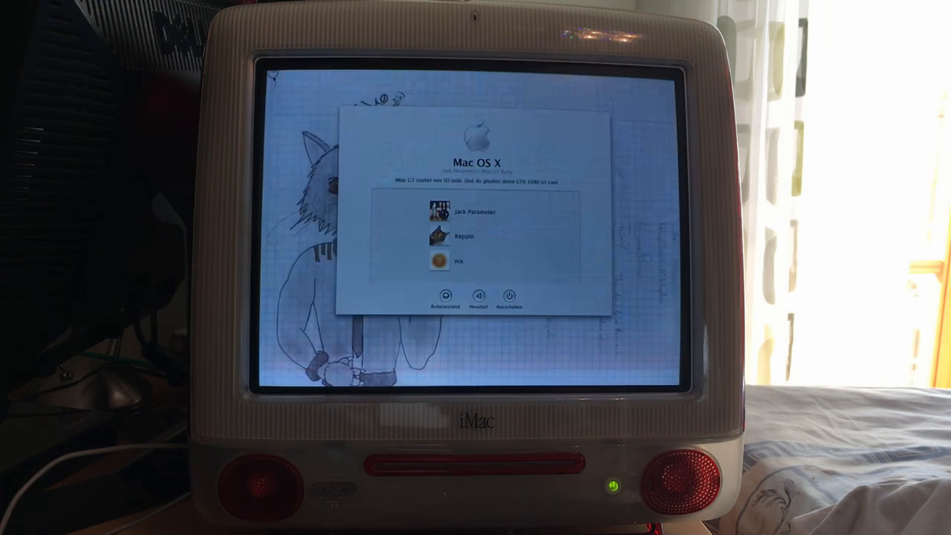
# Step: Log in as Jack Parameter and dismiss the system clock date warning
pyautogui.click(472, 212)
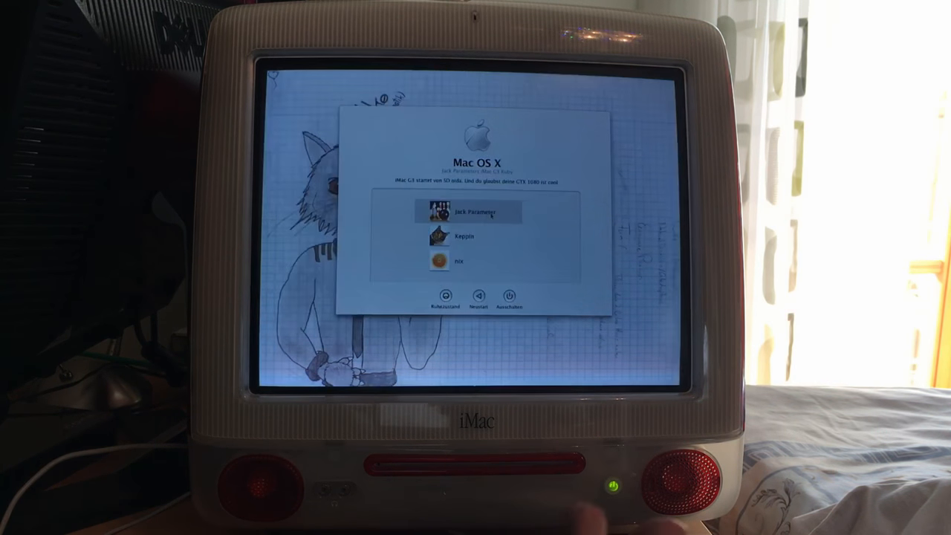
pyautogui.click(468, 212)
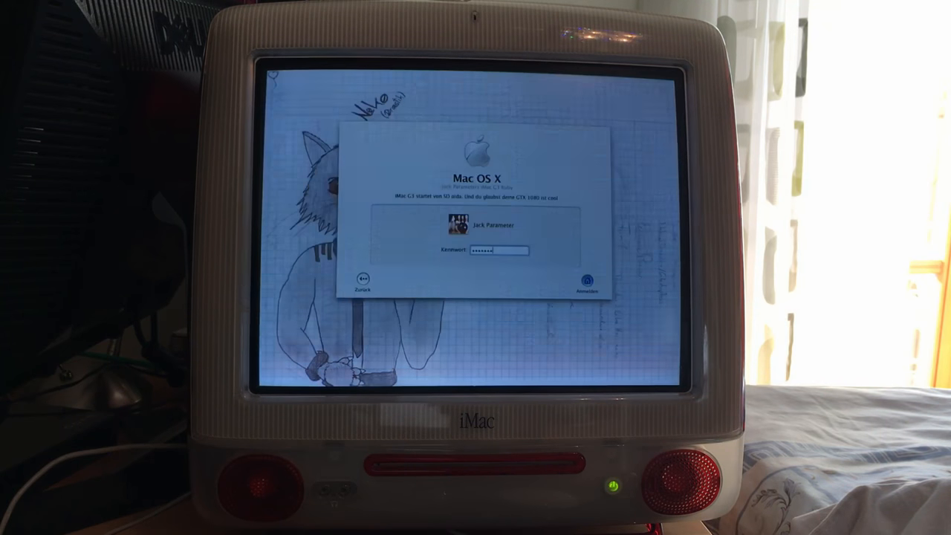
pyautogui.click(587, 286)
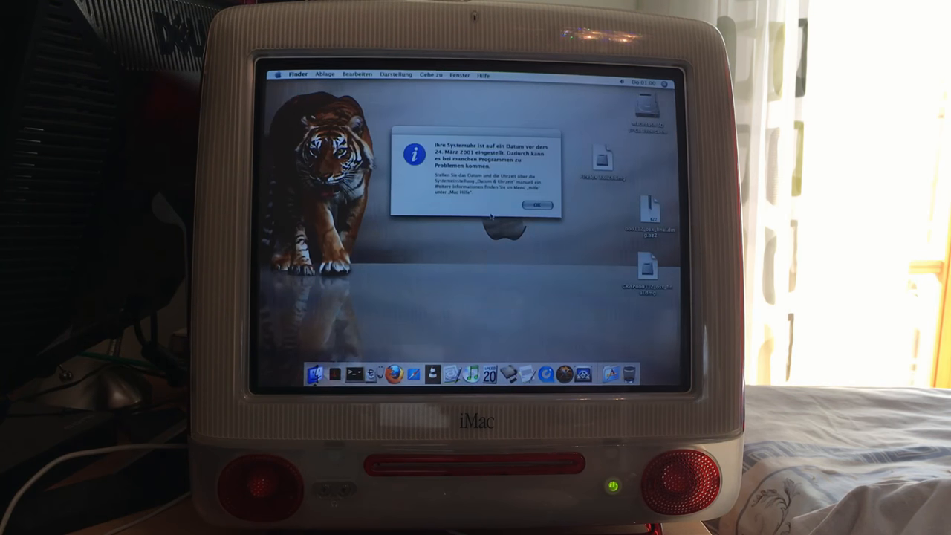
pyautogui.click(537, 206)
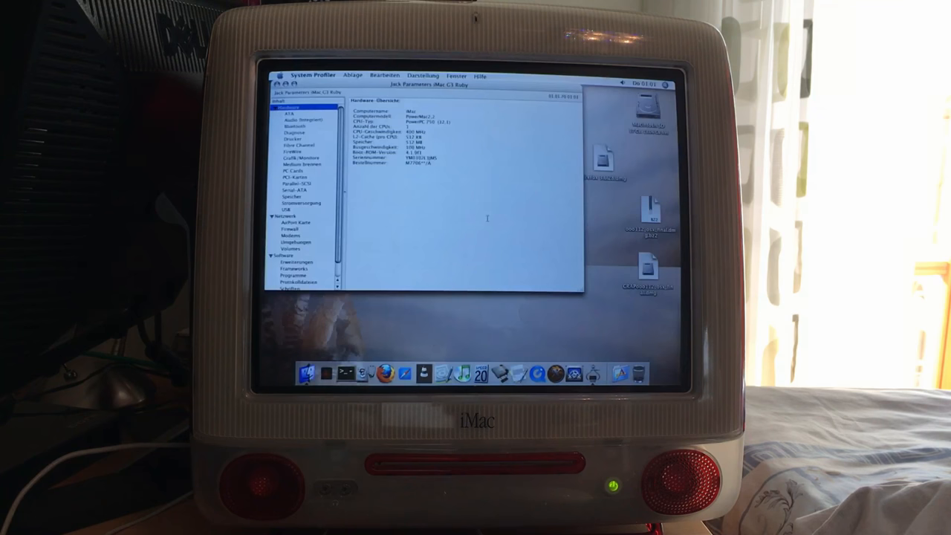
# Step: View the ATA drive details, then the graphics and monitor information in System Profiler
pyautogui.click(288, 107)
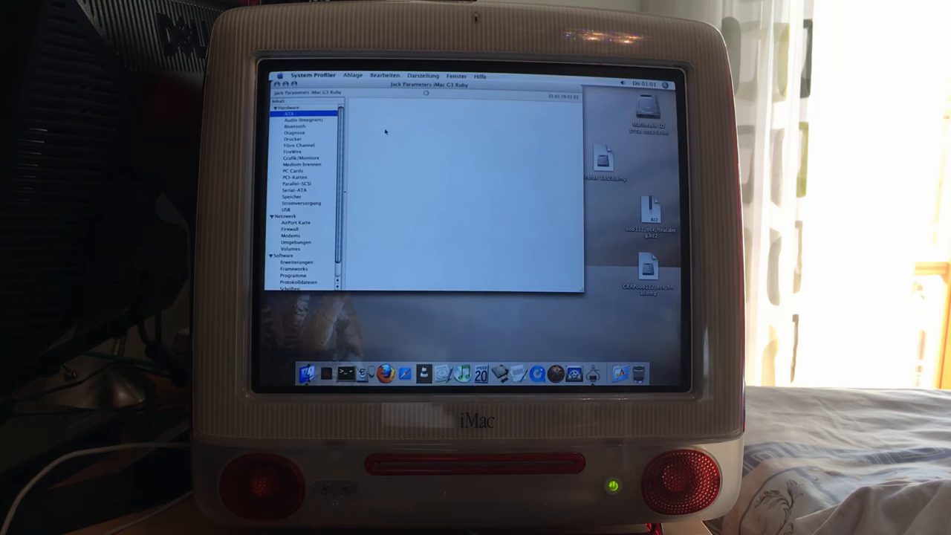
pyautogui.click(285, 114)
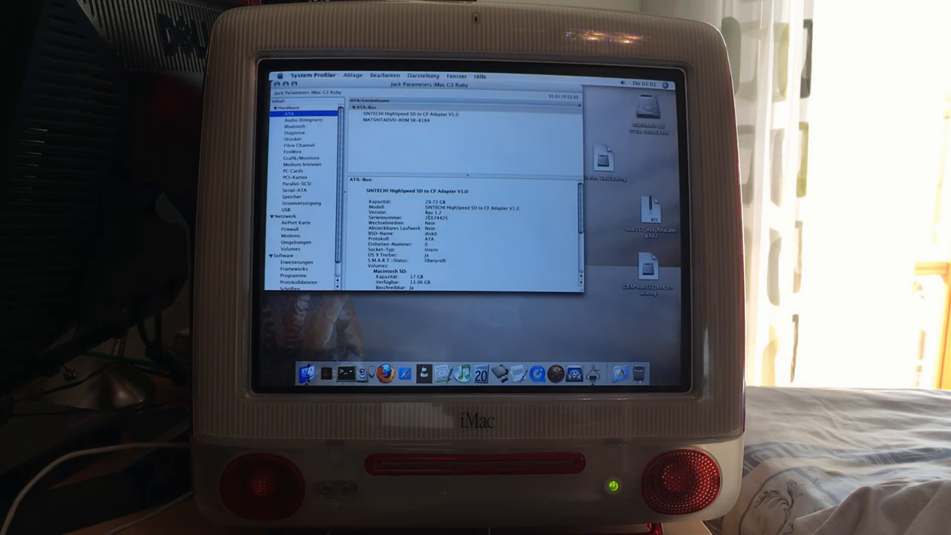
pyautogui.click(288, 114)
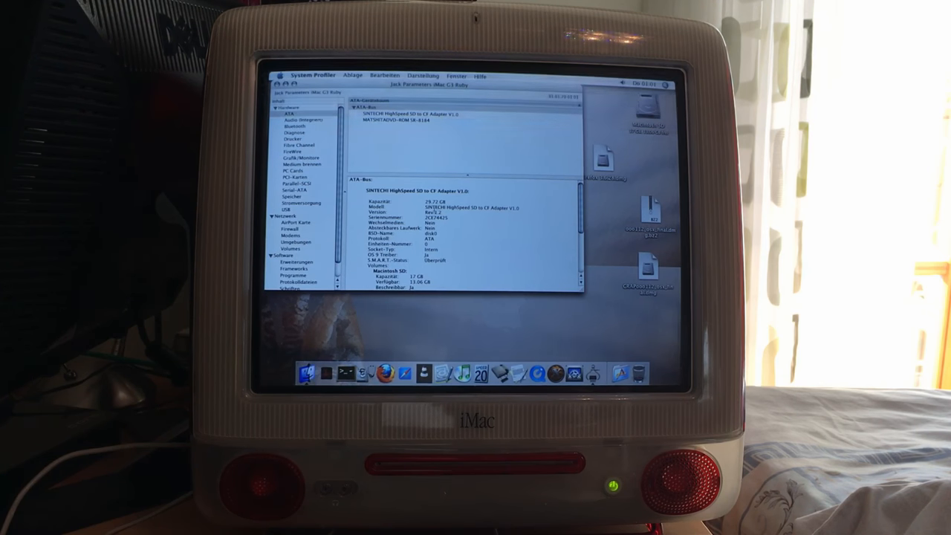
pyautogui.scroll(-3)
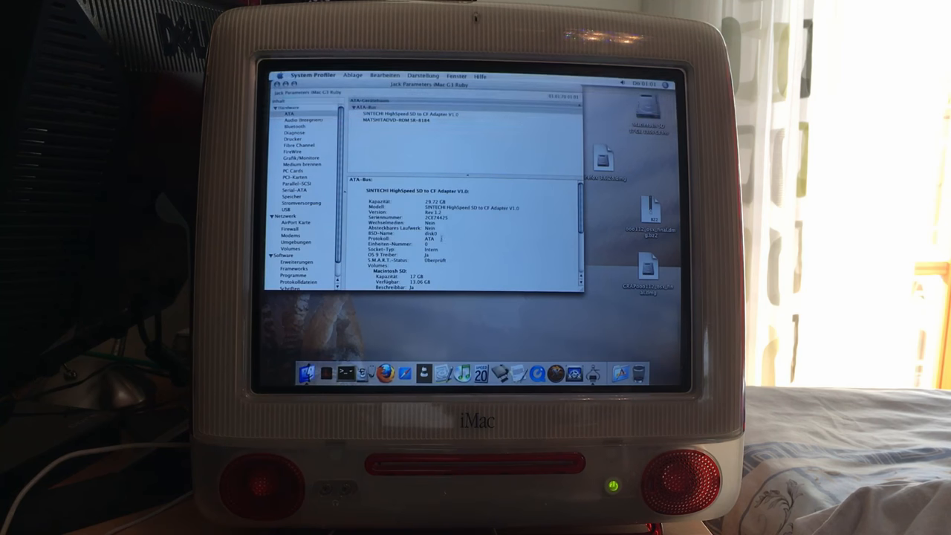
pyautogui.click(301, 157)
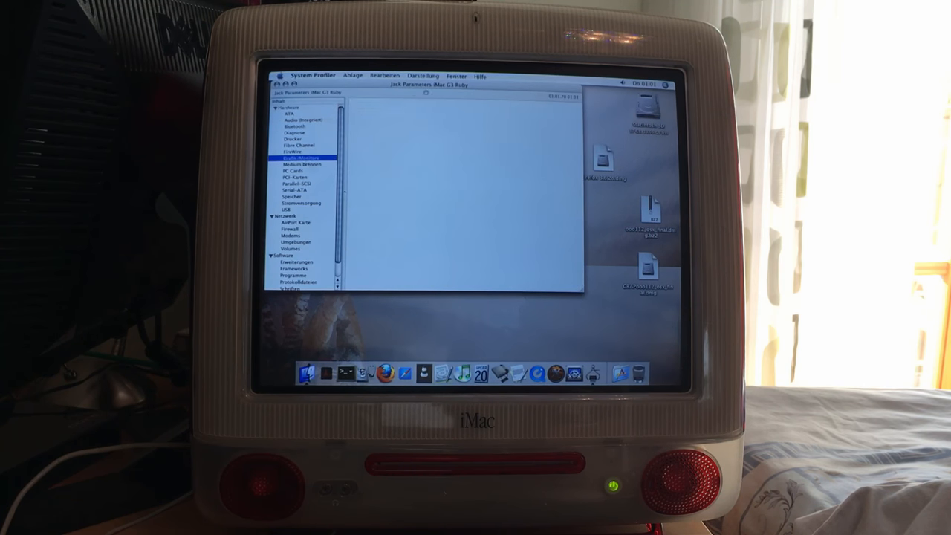
pyautogui.click(297, 157)
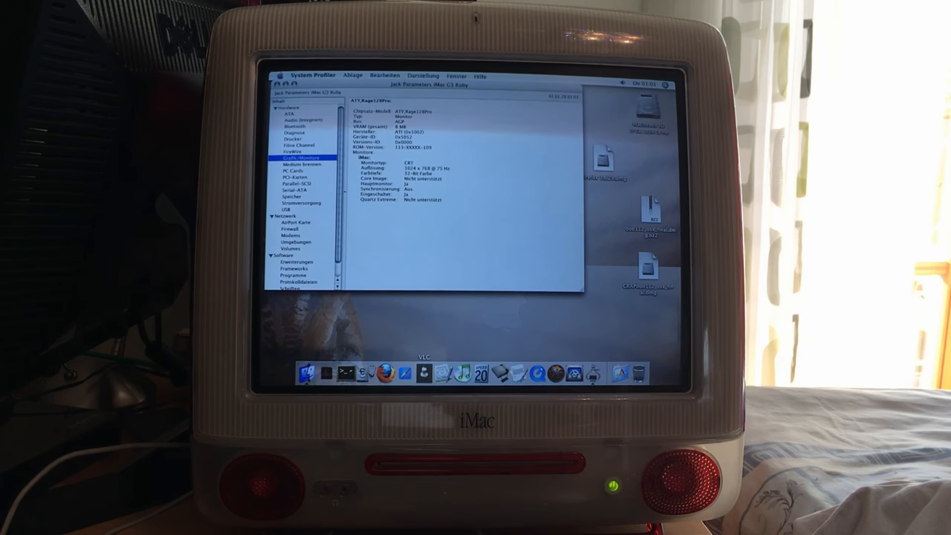
pyautogui.moveTo(386, 372)
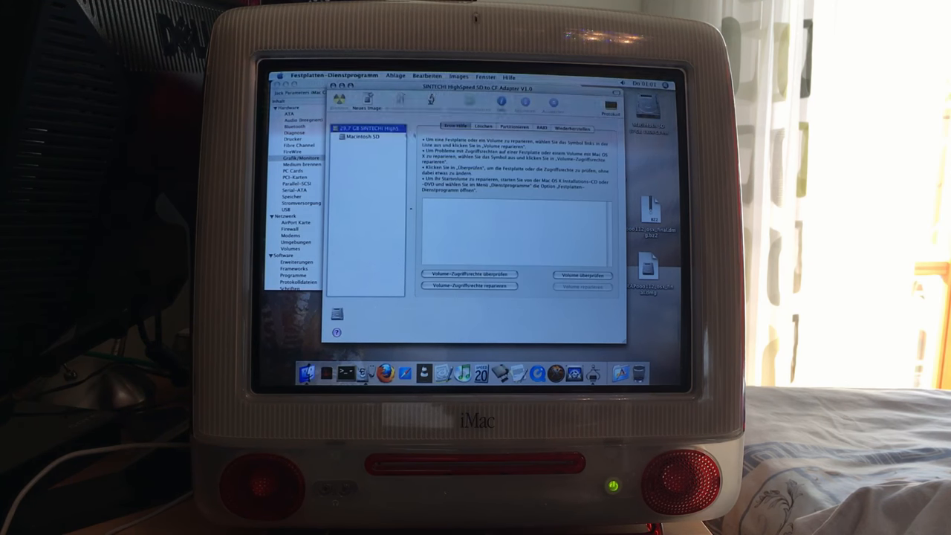
# Step: Return to System Profiler's ATI Rage 128 Pro and 1024×768 CRT details
pyautogui.click(514, 127)
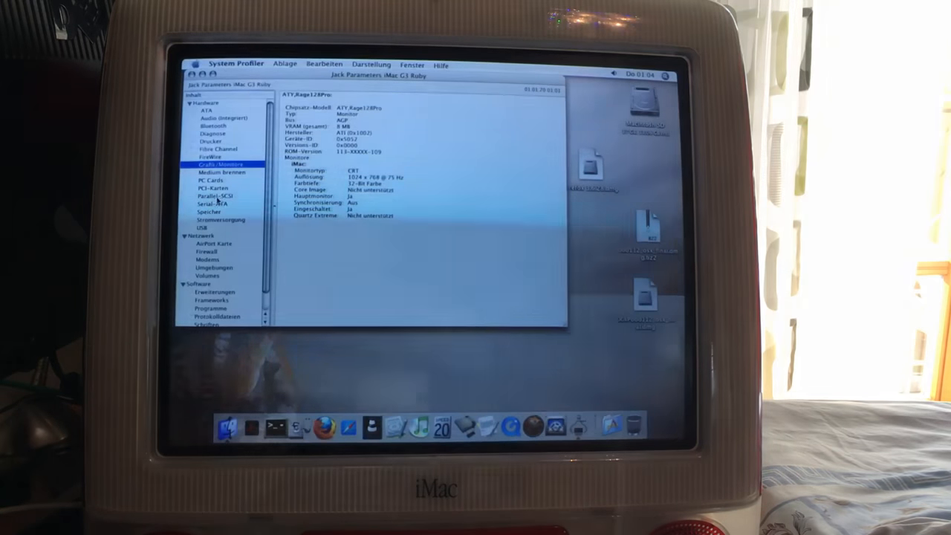
# Step: View the PCI-Karten section, which shows no information, then close System Profiler
pyautogui.click(215, 188)
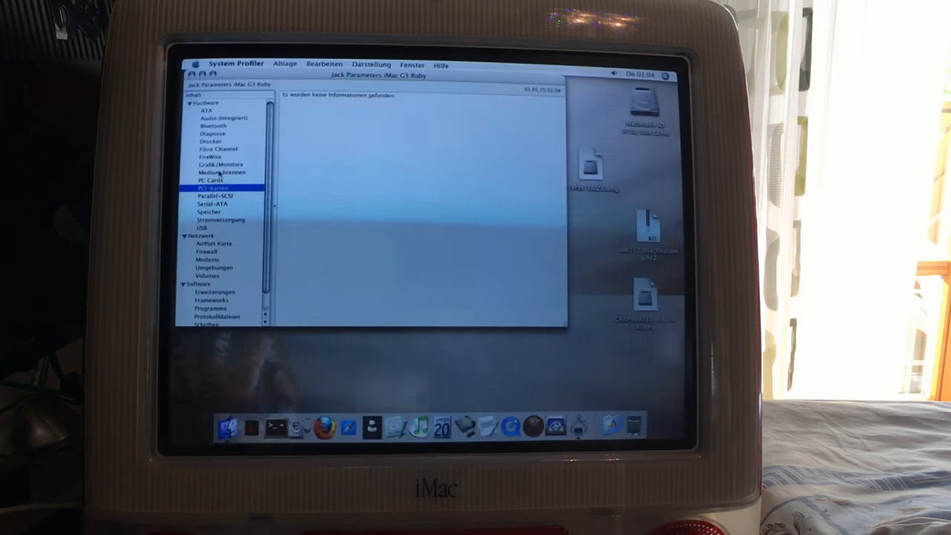
pyautogui.click(208, 110)
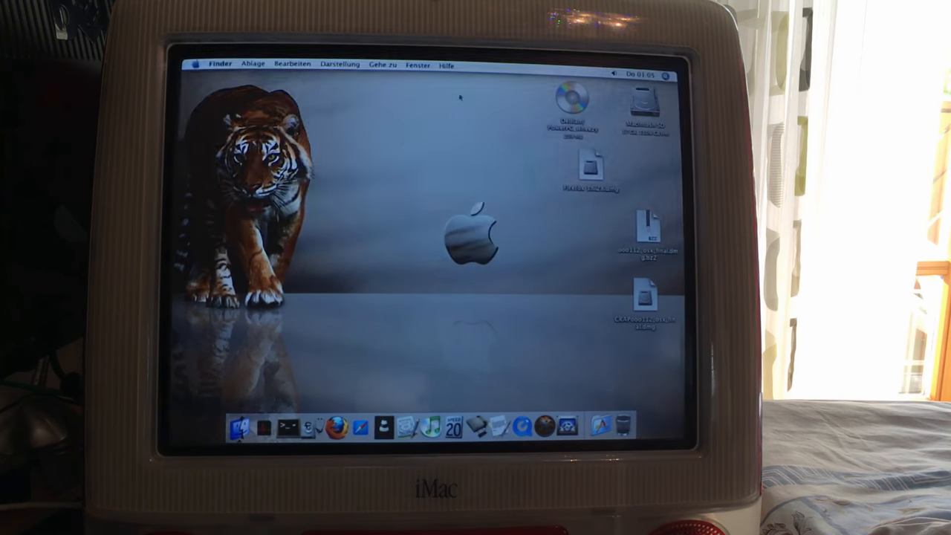
# Step: Select and open the Debian PowerPC_wheezy CD icon on the desktop
pyautogui.click(573, 104)
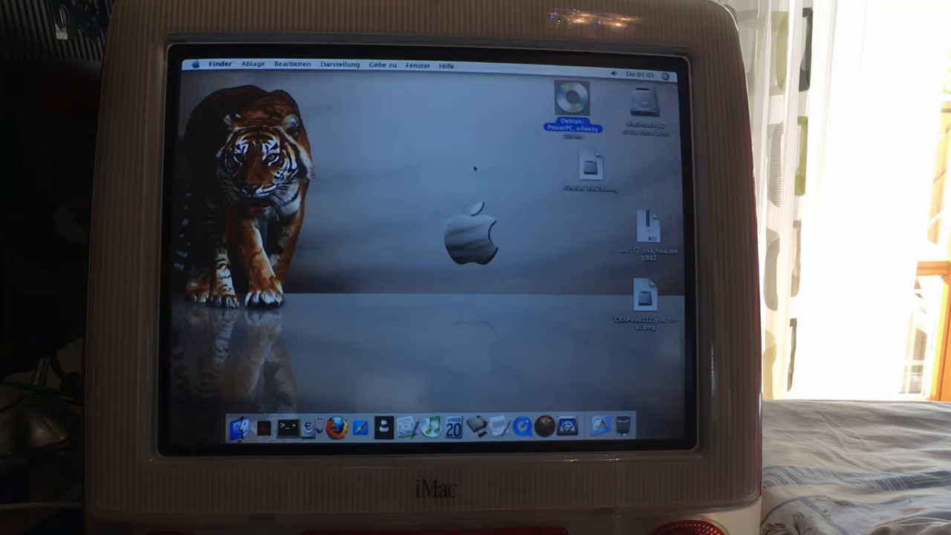
pyautogui.doubleClick(572, 100)
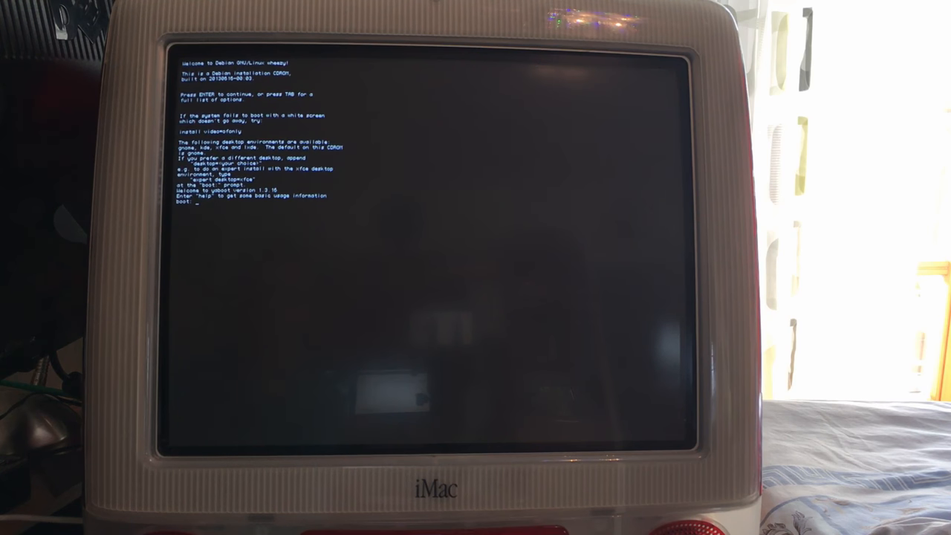
# Step: Type 'desktop=lxde' at the yaboot boot prompt, then erase it
pyautogui.write('desktop=')
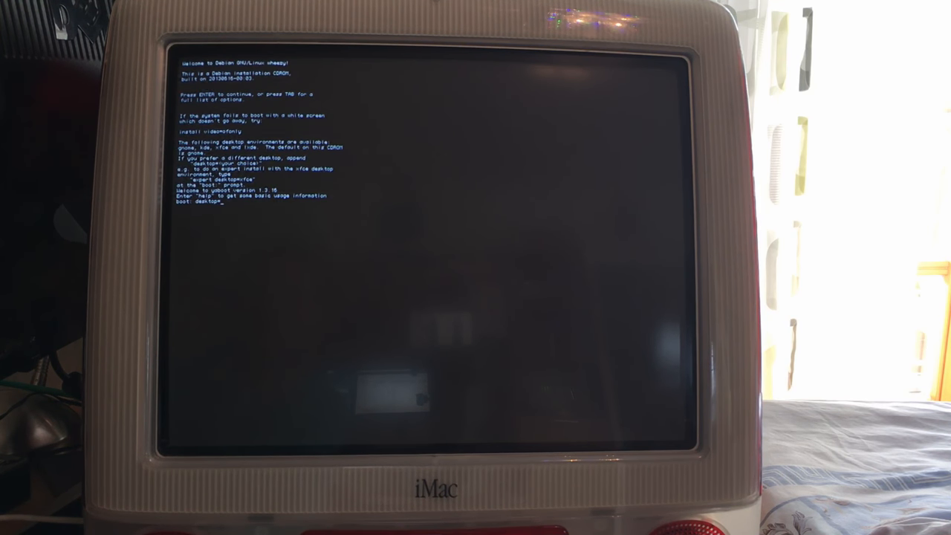
pyautogui.write('lxde')
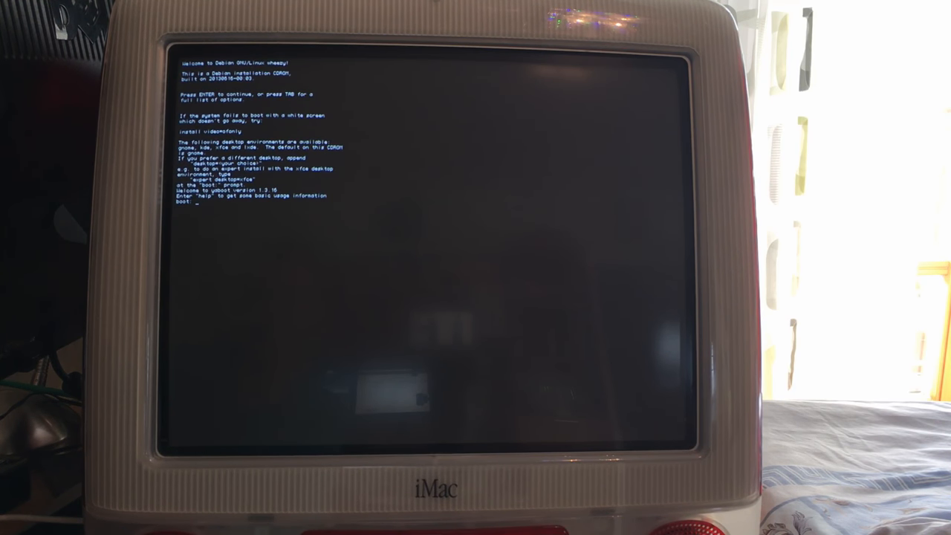
pyautogui.press('Return')
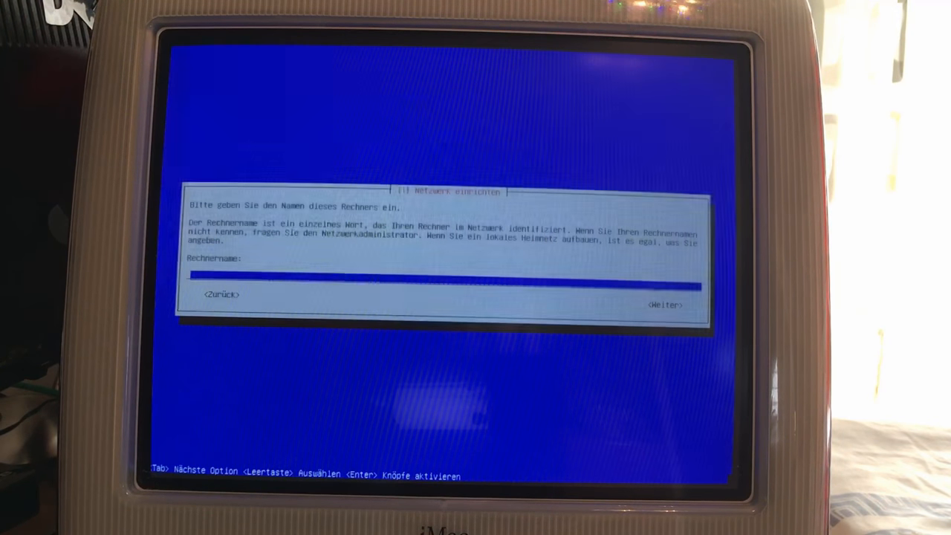
# Step: Enter 'iMac' as the Rechnername and continue
pyautogui.write('iMac')
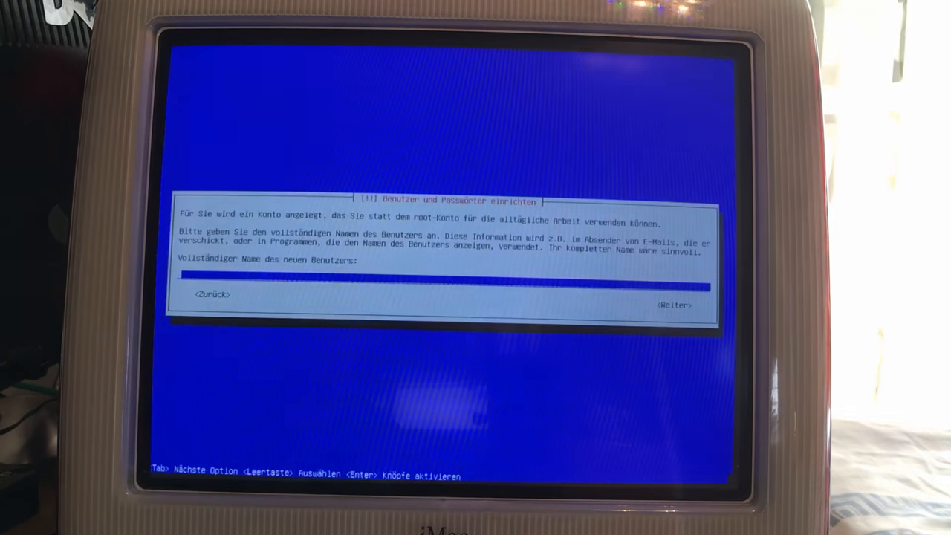
pyautogui.write('Jack Pare')
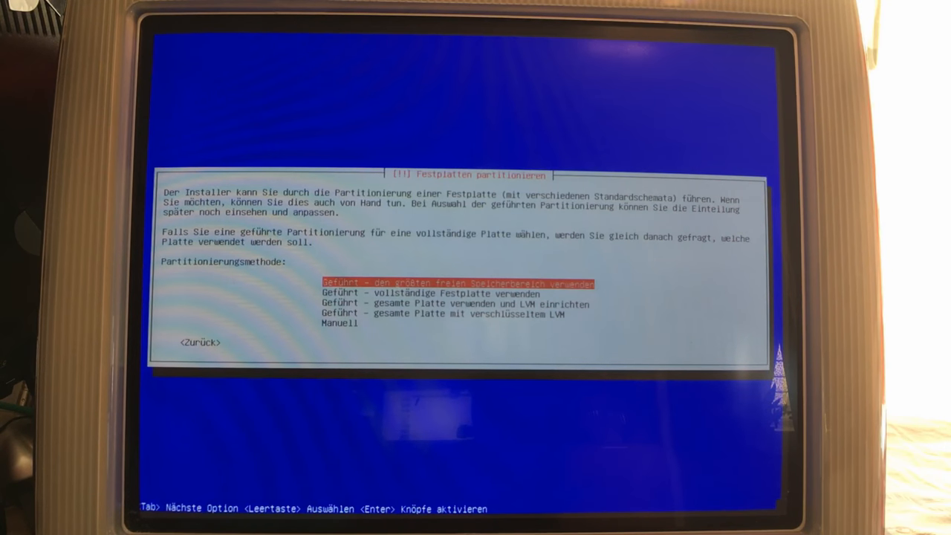
# Step: Confirm the selected partitioning method on the 'Festplatten partitionieren' screen
pyautogui.press('enter')
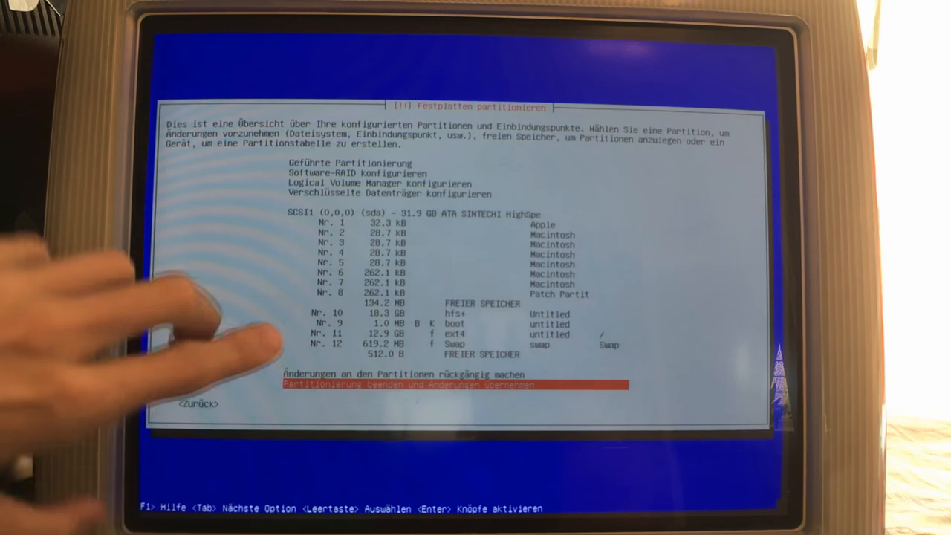
pyautogui.moveTo(335, 350)
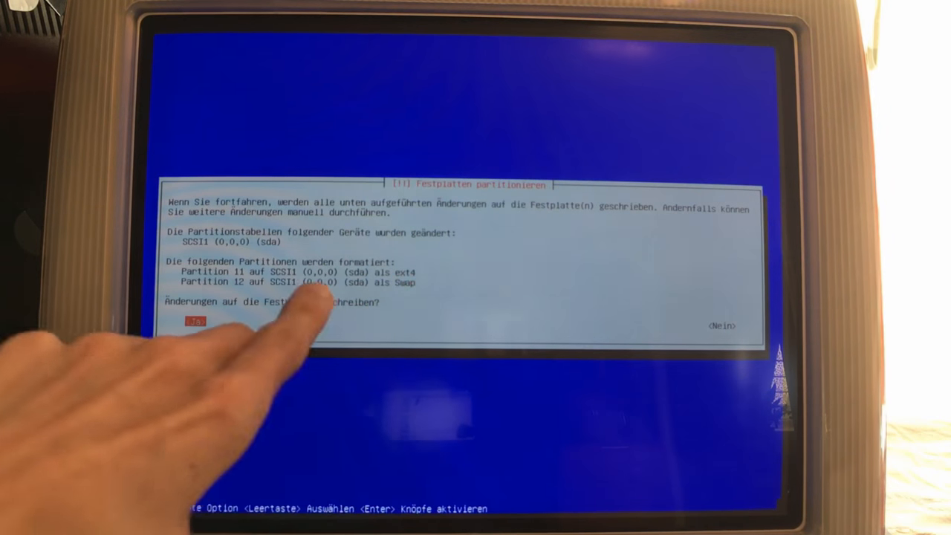
# Step: Approve writing the partition changes, formatting partitions 11 as ext4 and 12 as swap
pyautogui.click(195, 321)
pyautogui.write('c')
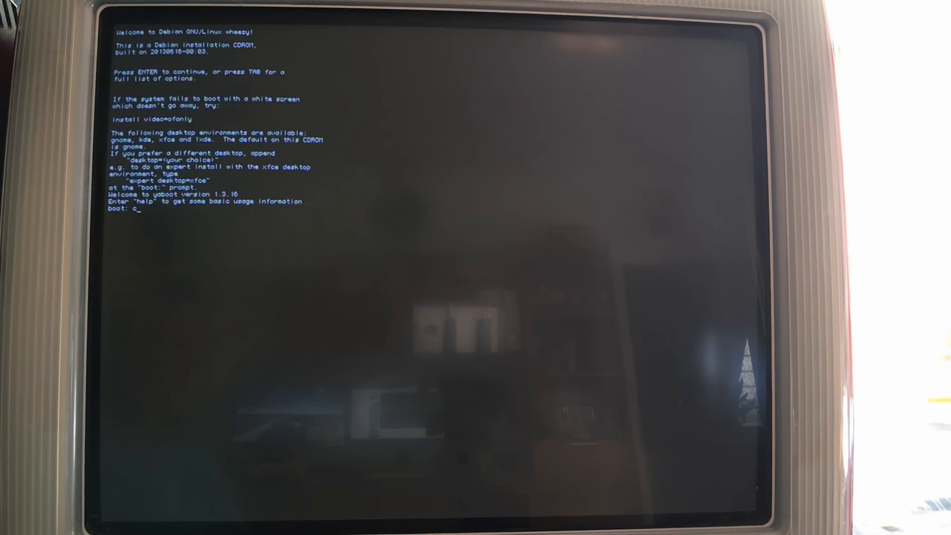
# Step: Clear the typed character at the yaboot prompt and launch the Debian installer
pyautogui.press('backspace')
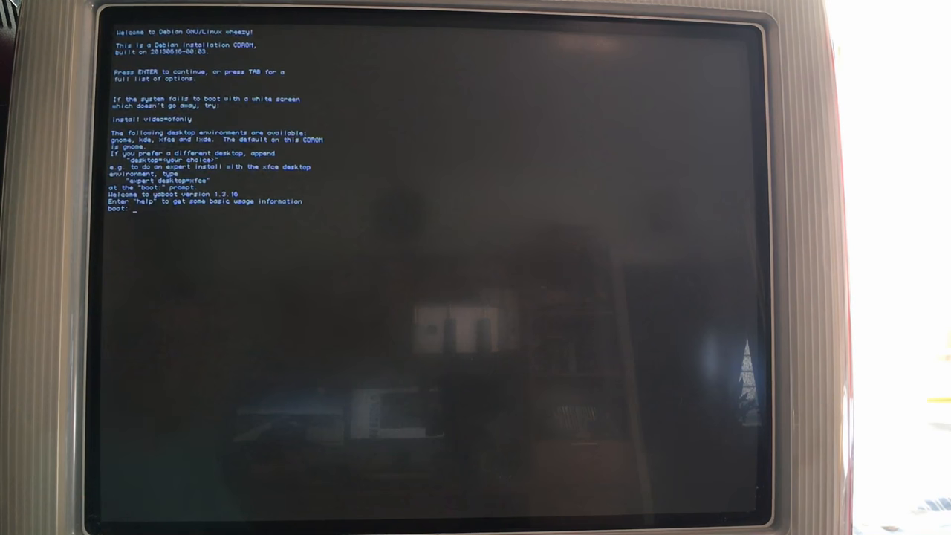
pyautogui.press('enter')
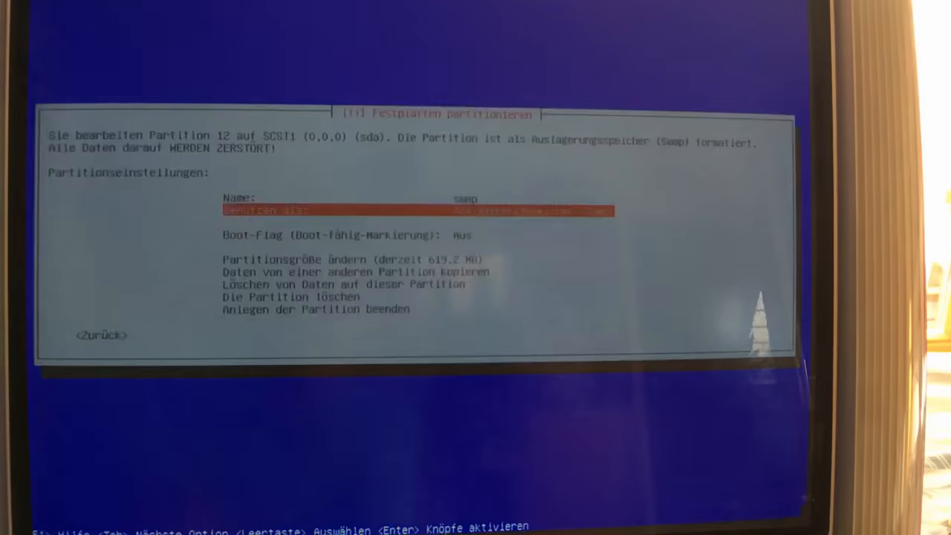
# Step: Finish the swap partition, check partitions 9, 11 and 12, then end partitioning
pyautogui.press('Down')
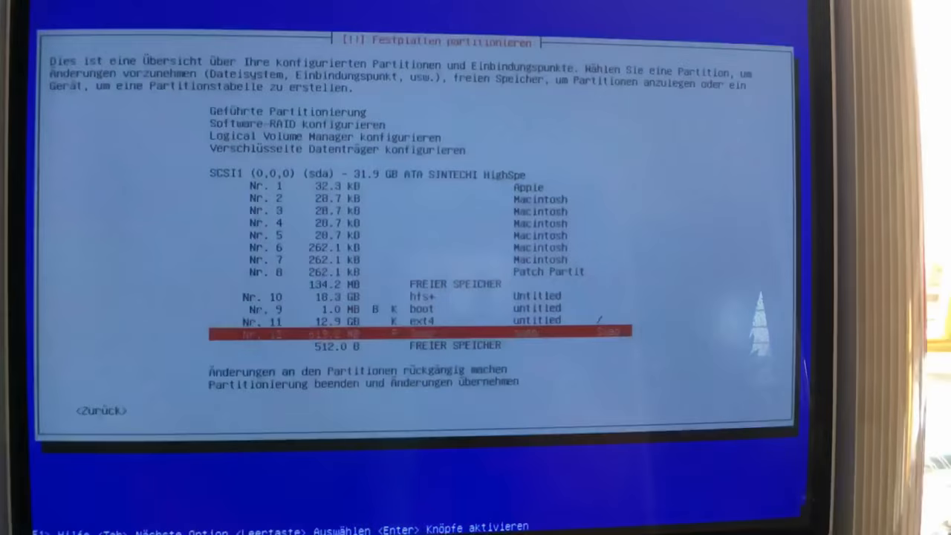
pyautogui.press('up')
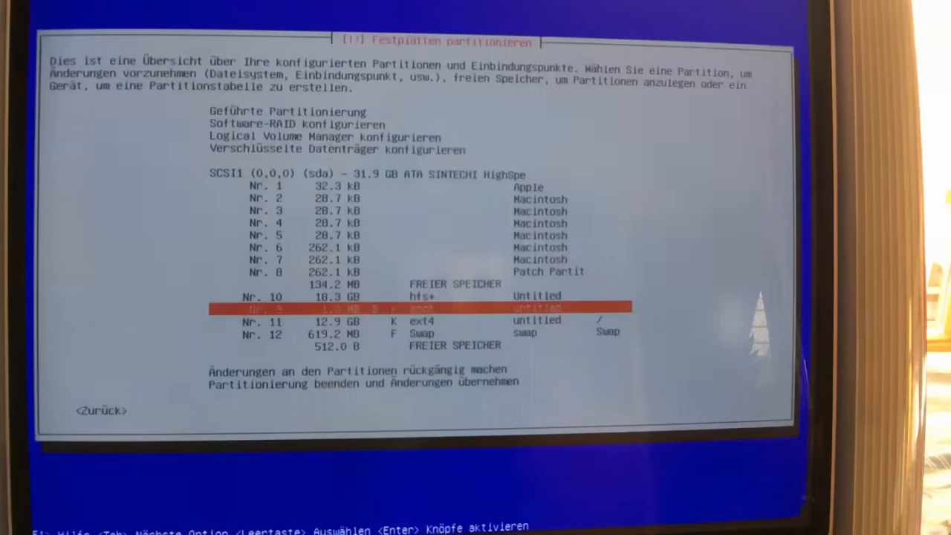
pyautogui.press('Down')
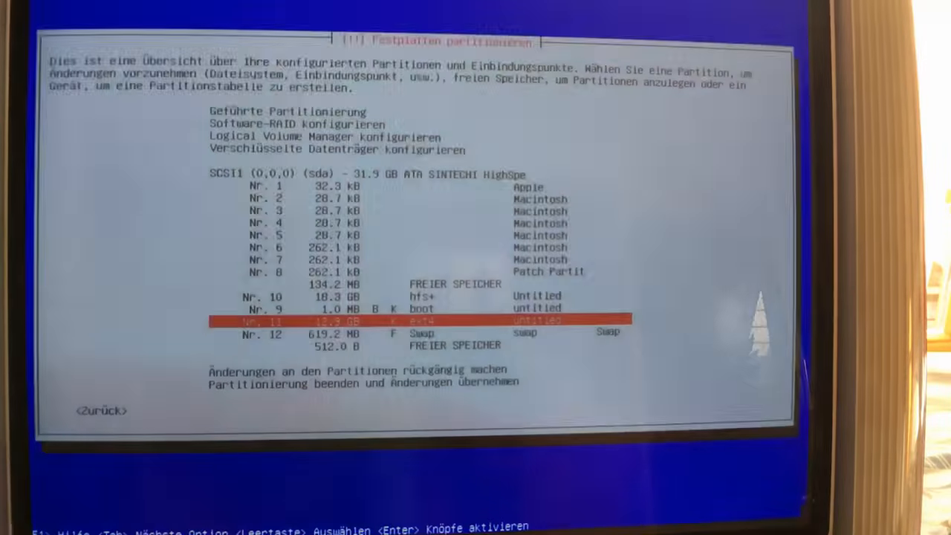
pyautogui.press('Down')
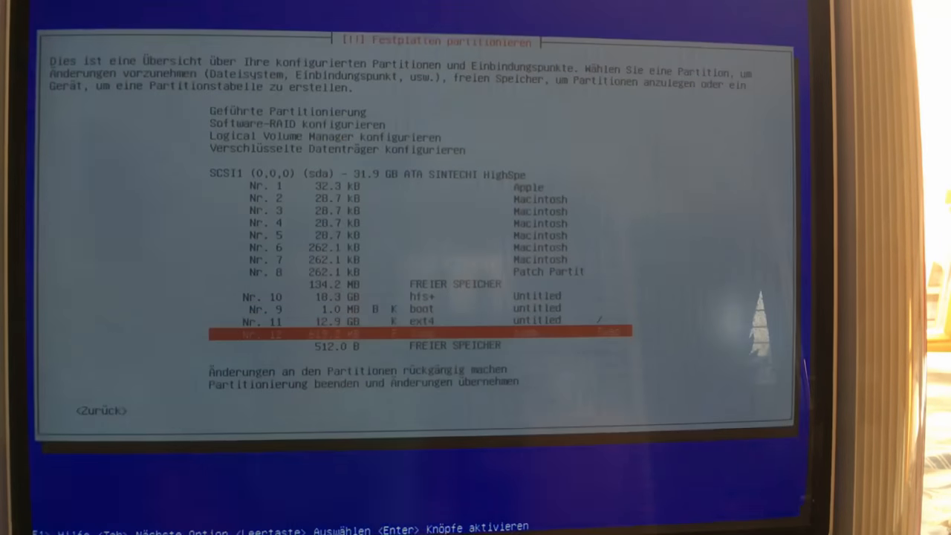
pyautogui.press('Down')
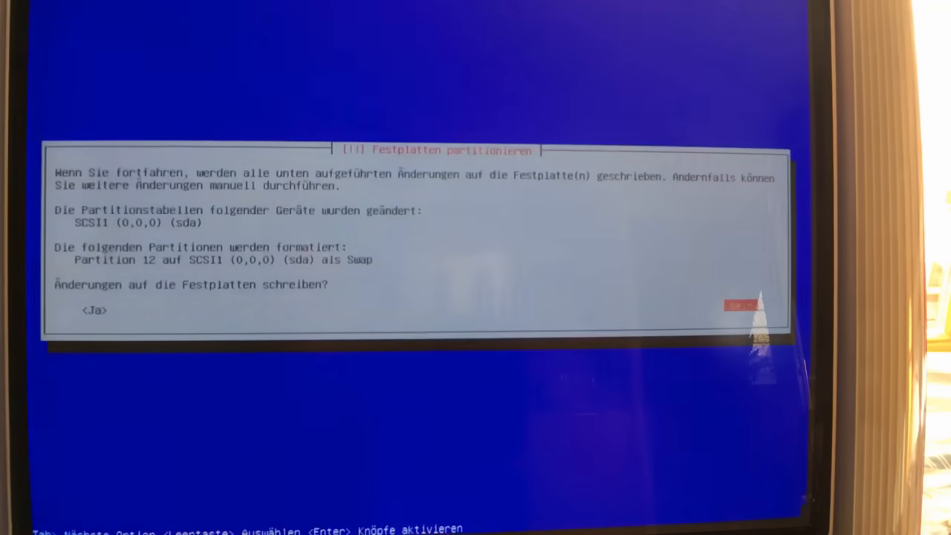
# Step: Choose <Ja> to write the partition table and swap formatting of partition 12
pyautogui.press('Tab')
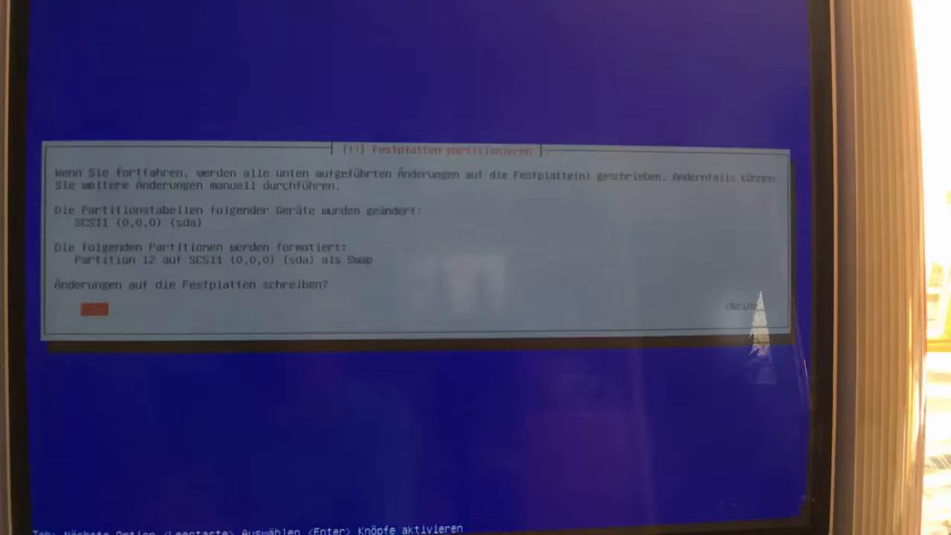
pyautogui.click(94, 308)
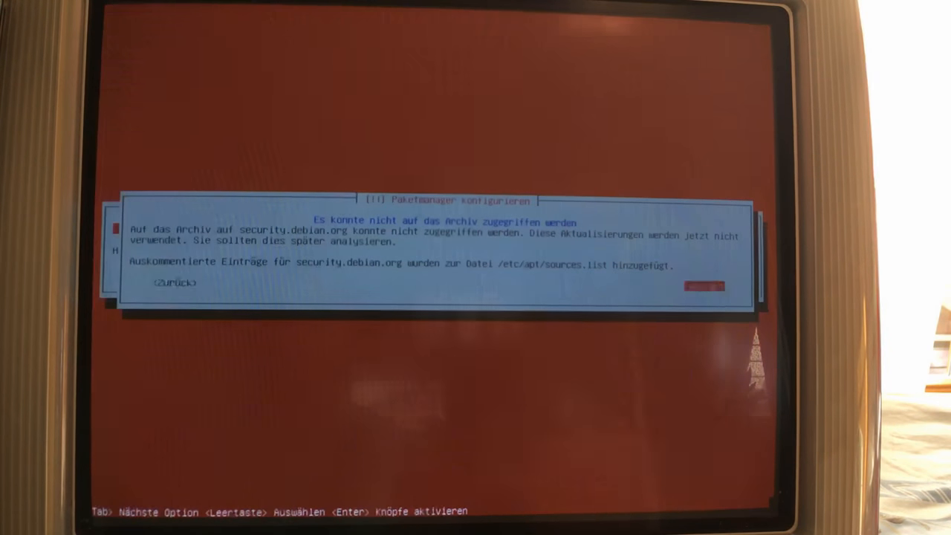
# Step: Continue past the 'security.debian.org unreachable' archive warning with <Weiter>
pyautogui.press('Enter')
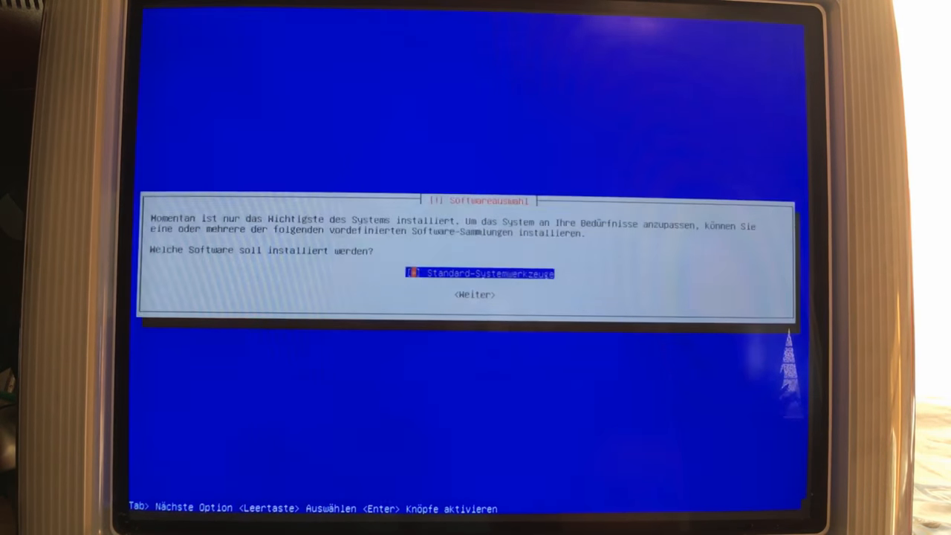
# Step: Proceed from Softwareauswahl with only 'Standard-Systemwerkzeuge' selected
pyautogui.press('Tab')
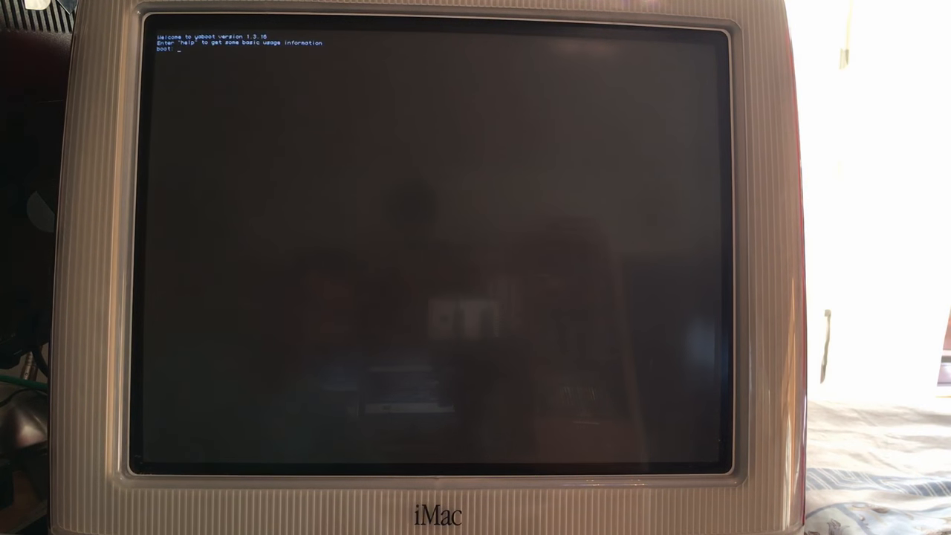
# Step: Boot the installed system by entering 'Linux' at the yaboot prompt
pyautogui.write('Linux')
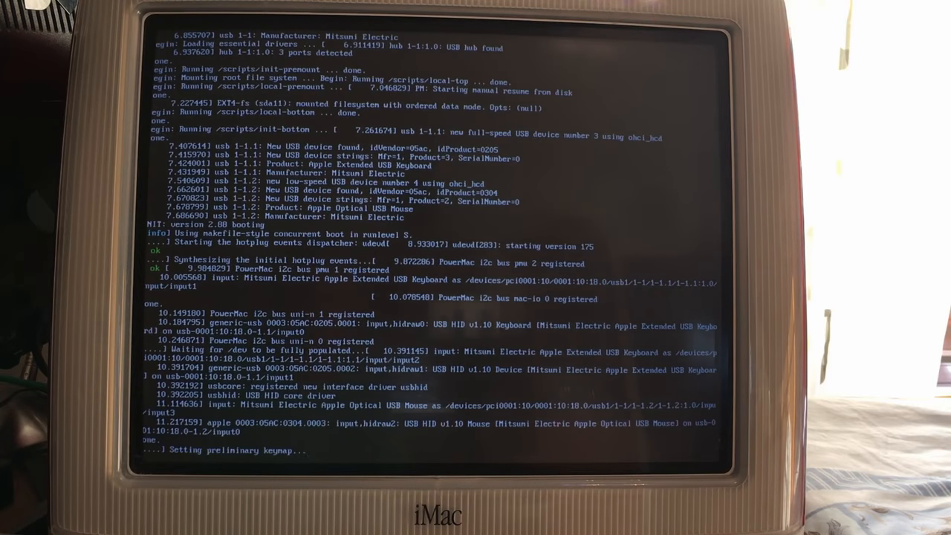
pyautogui.scroll(-3)
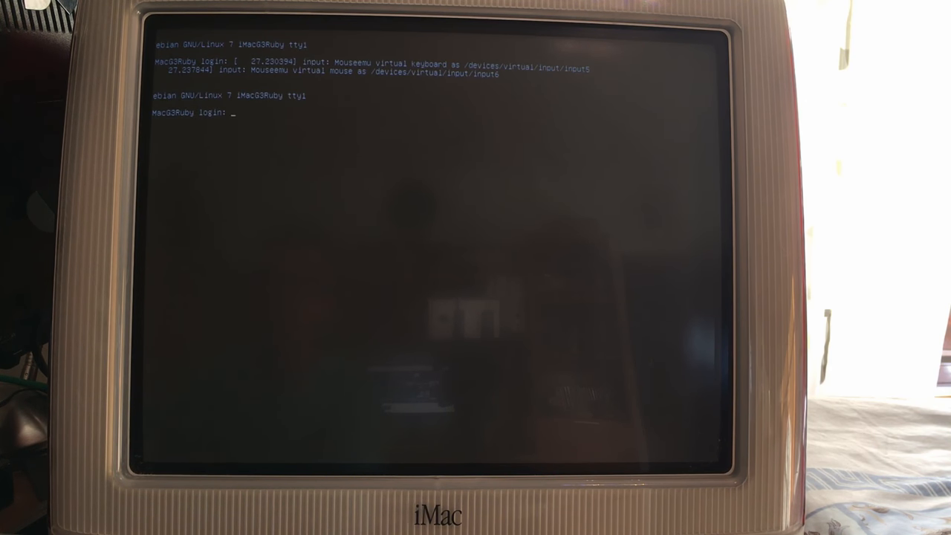
# Step: Log in on the console as root with its password
pyautogui.write('root')
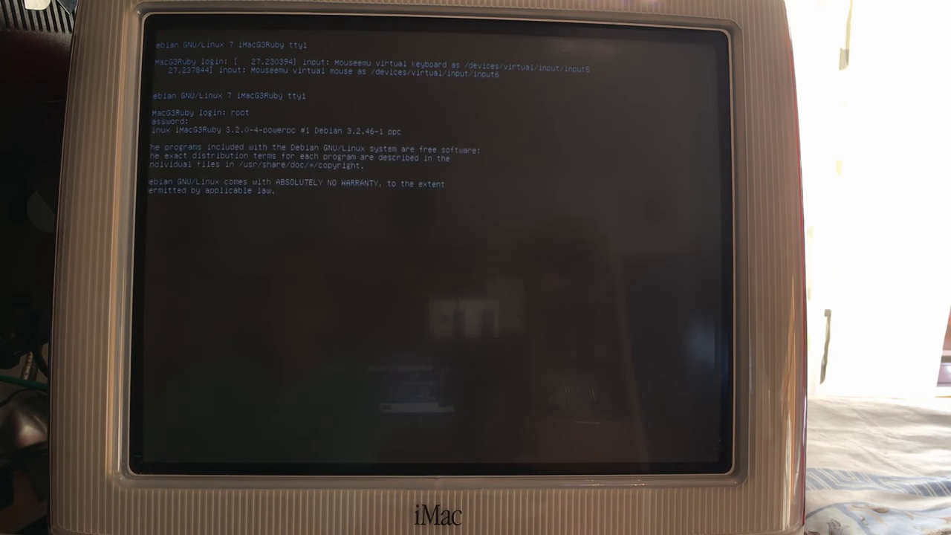
pyautogui.write('ap')
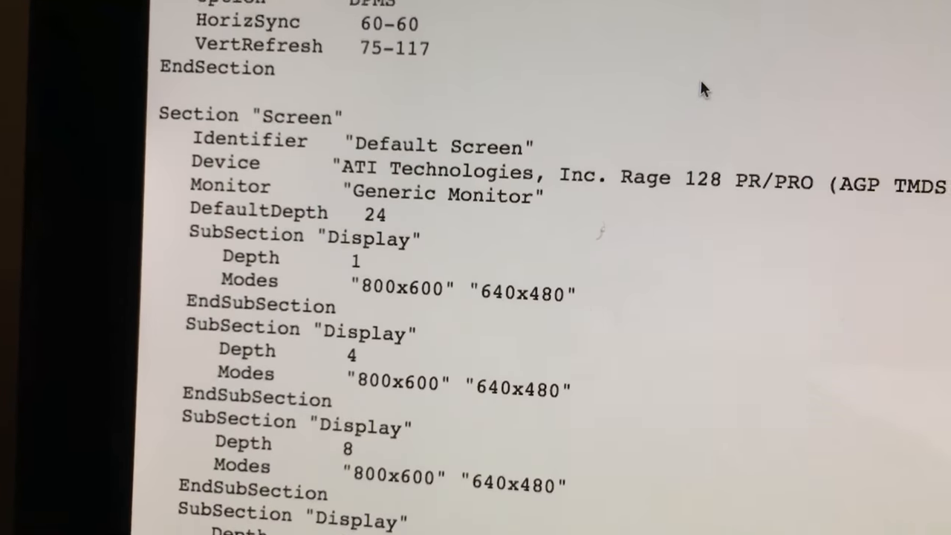
# Step: Scroll through the Screen and Display subsections of the Xorg configuration in nano
pyautogui.scroll(-3)
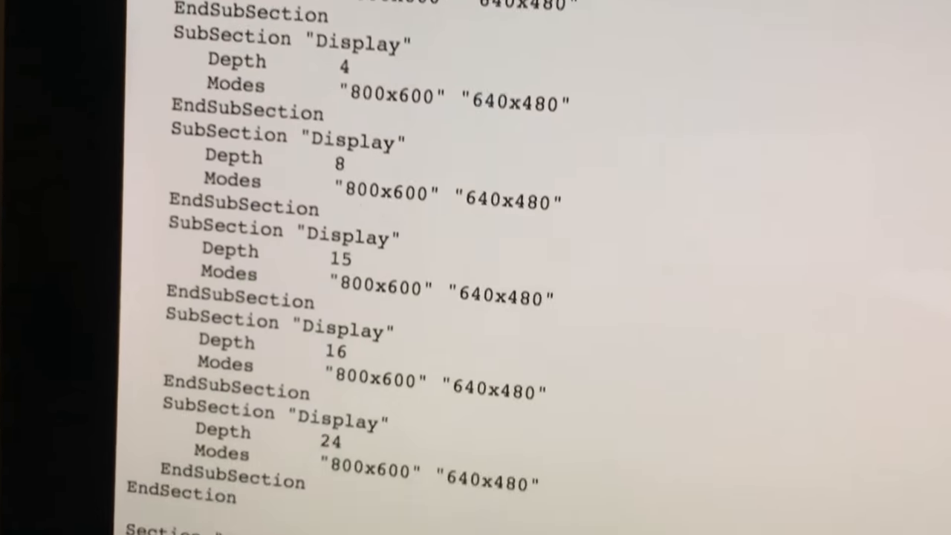
pyautogui.scroll(-3)
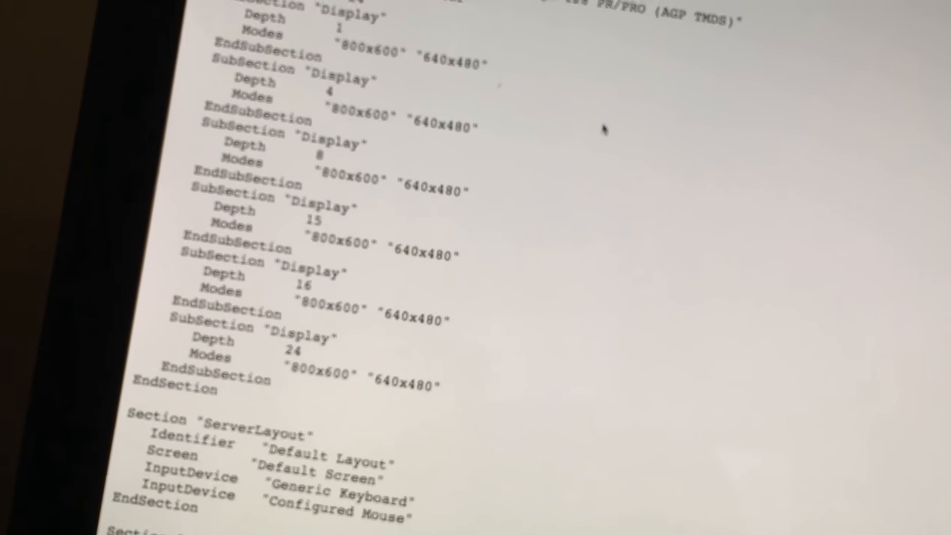
pyautogui.scroll(-3)
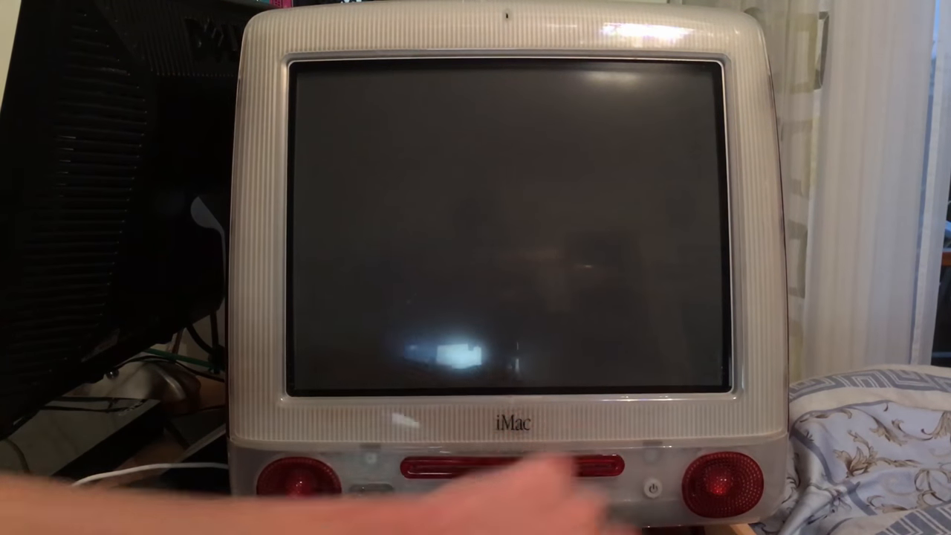
# Step: Press the iMac's power button so Debian boots to the graphical login screen
pyautogui.click(652, 486)
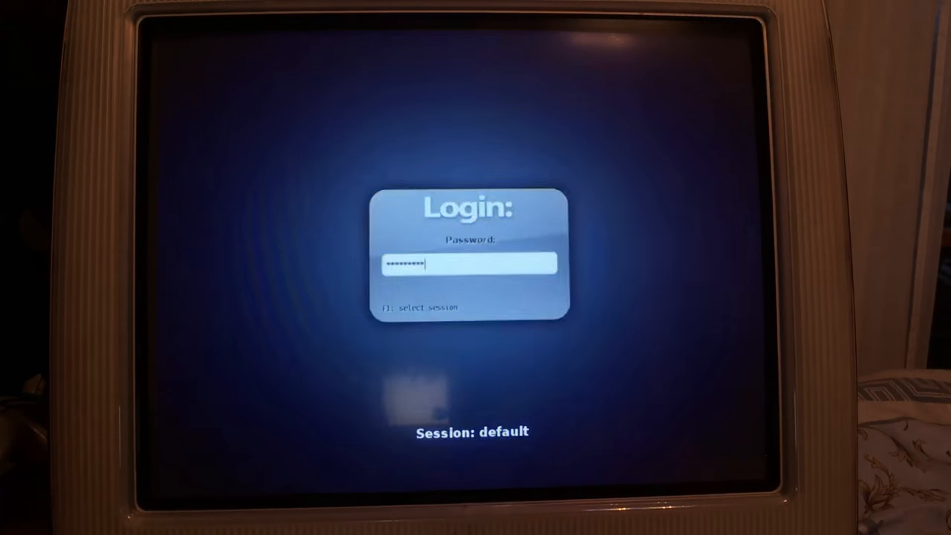
# Step: Log in at the SLiM prompt as user 'jack', picking the desktop session with F1
pyautogui.press('F1')
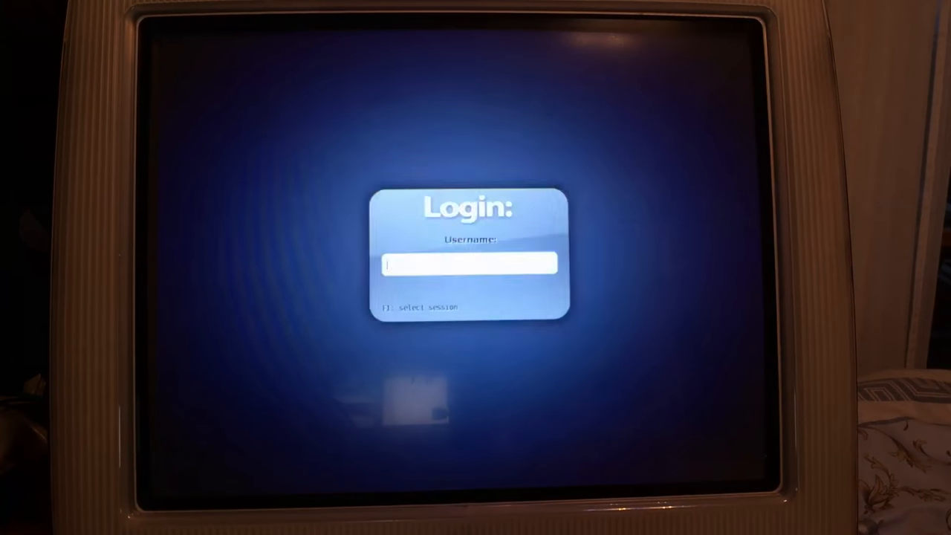
pyautogui.write('jack')
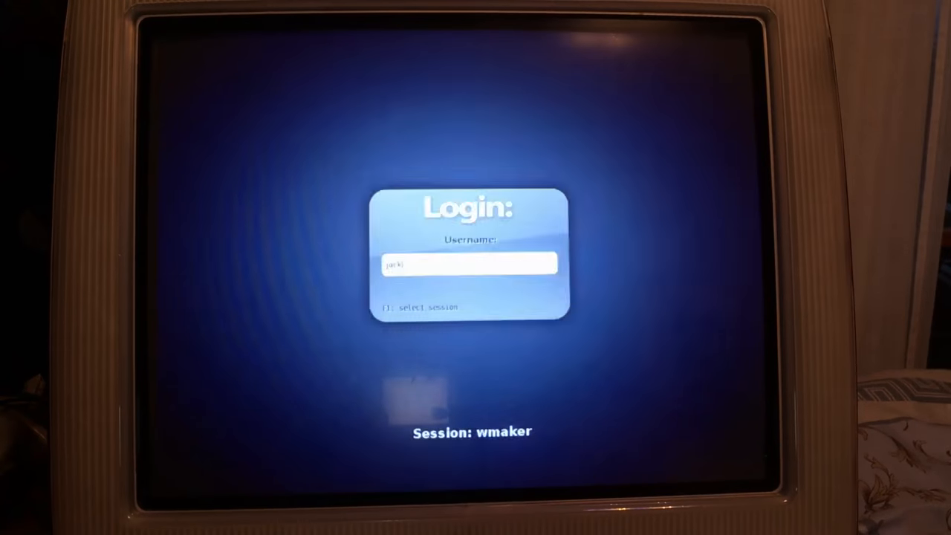
pyautogui.press('F1')
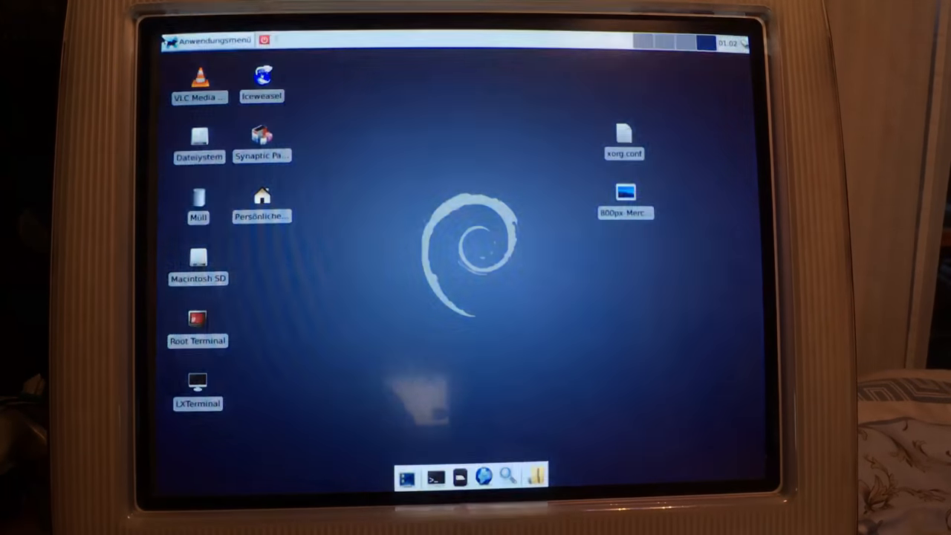
# Step: Start HardInfo (System Information) from the Xfce desktop
pyautogui.click(215, 40)
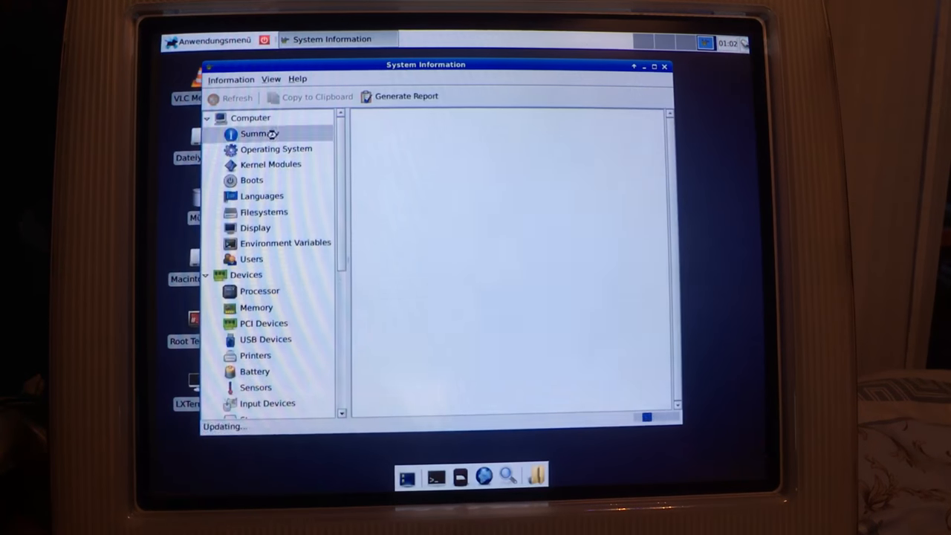
# Step: Review HardInfo's Summary, Operating System and Display pages, then close the viewer
pyautogui.click(259, 133)
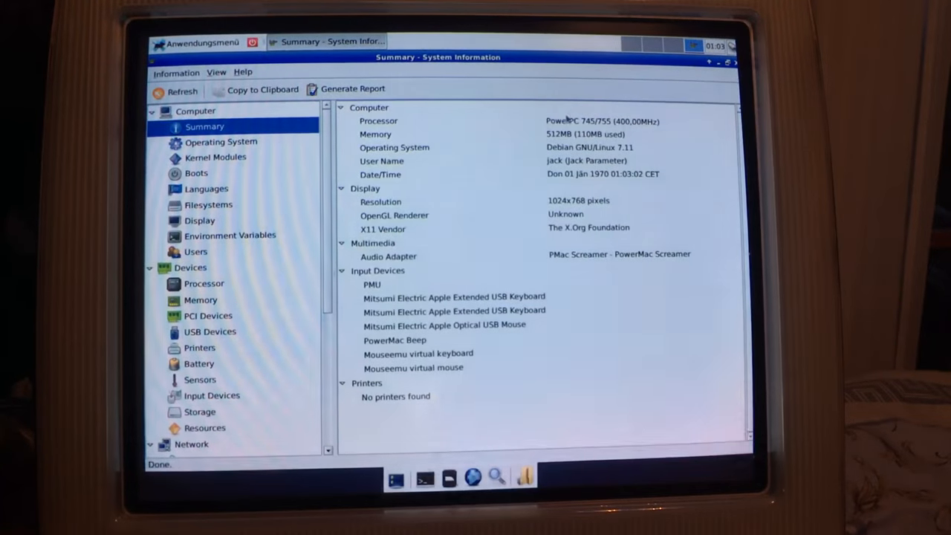
pyautogui.click(446, 120)
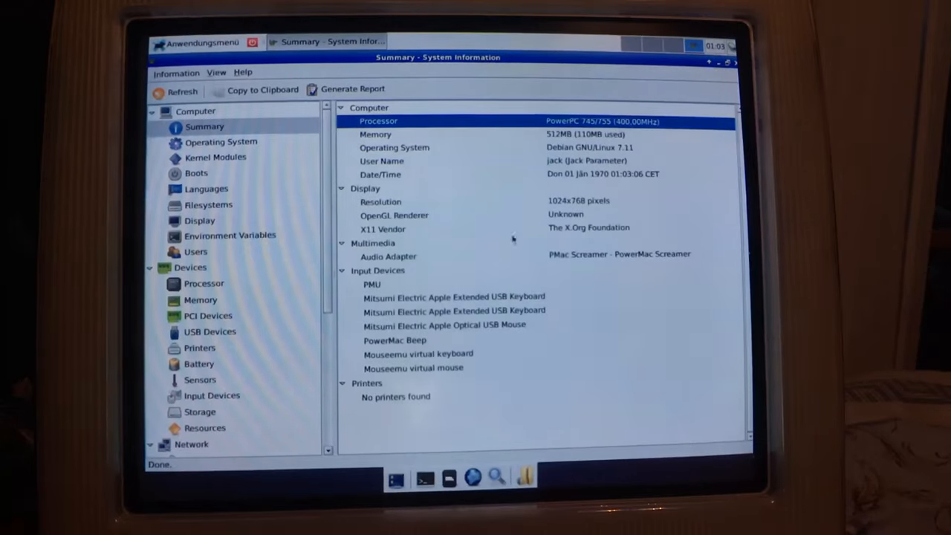
pyautogui.click(221, 141)
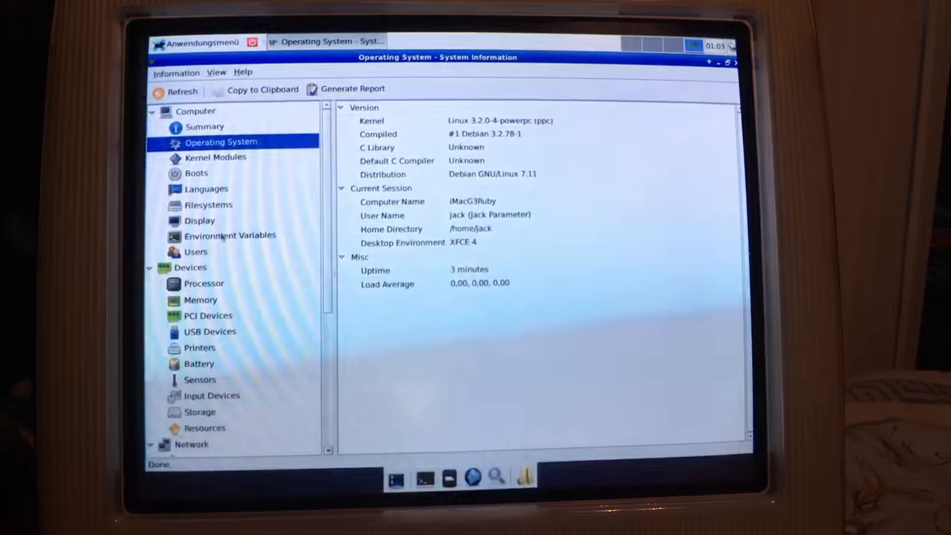
pyautogui.click(200, 220)
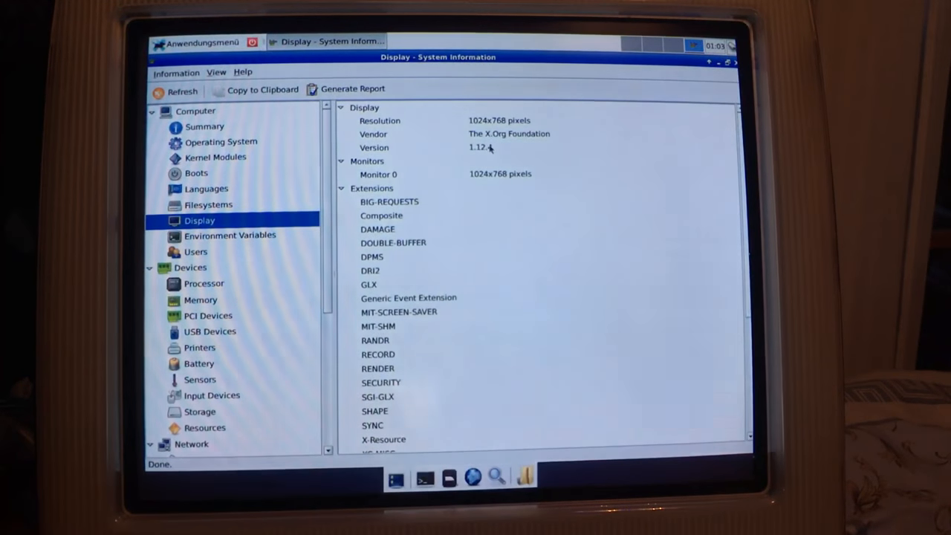
pyautogui.scroll(-3)
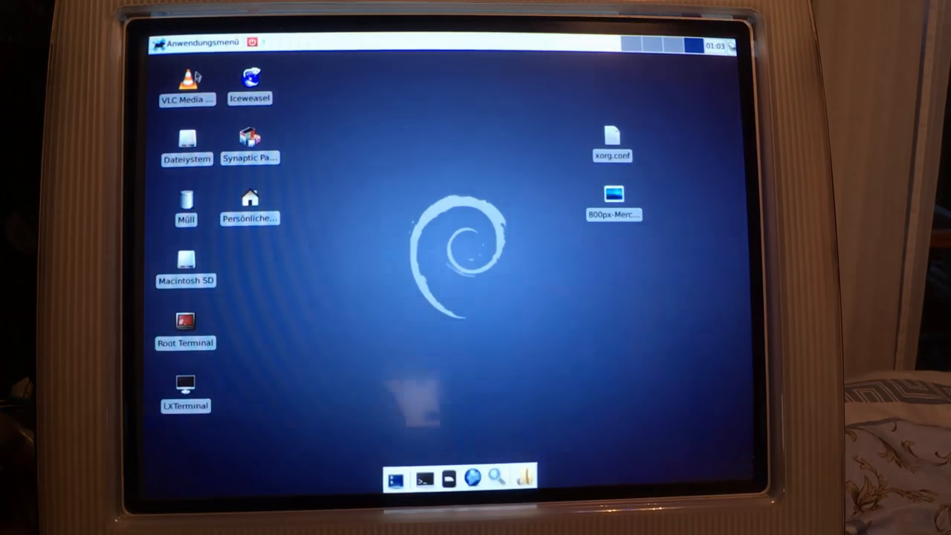
pyautogui.click(187, 82)
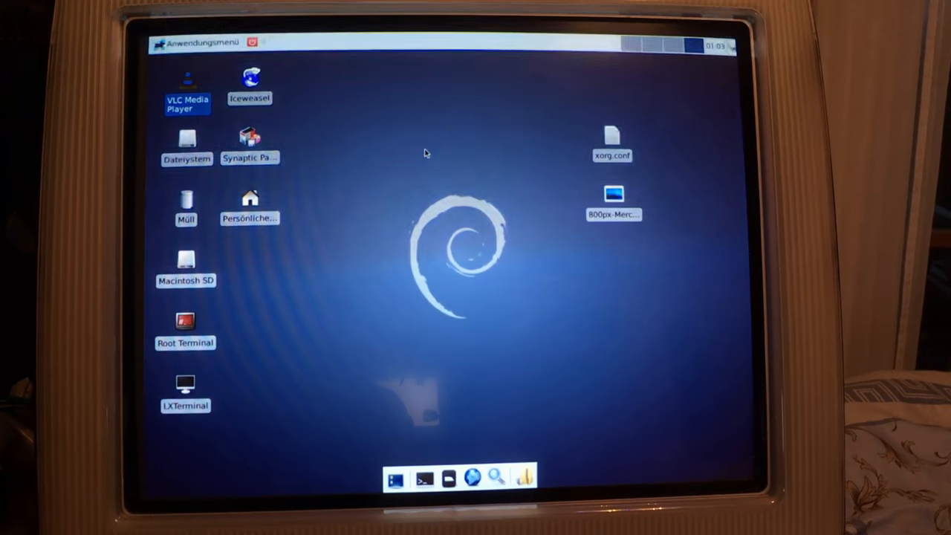
pyautogui.doubleClick(186, 80)
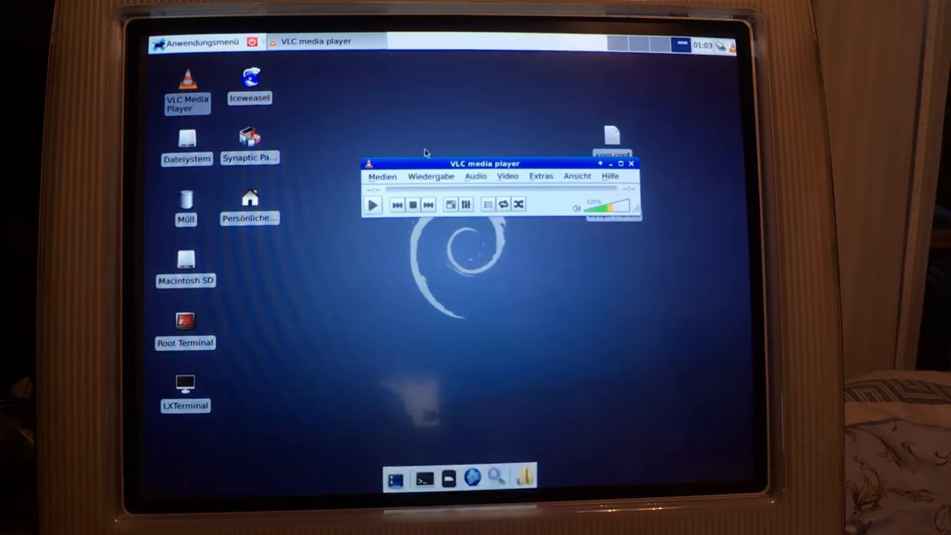
pyautogui.click(609, 176)
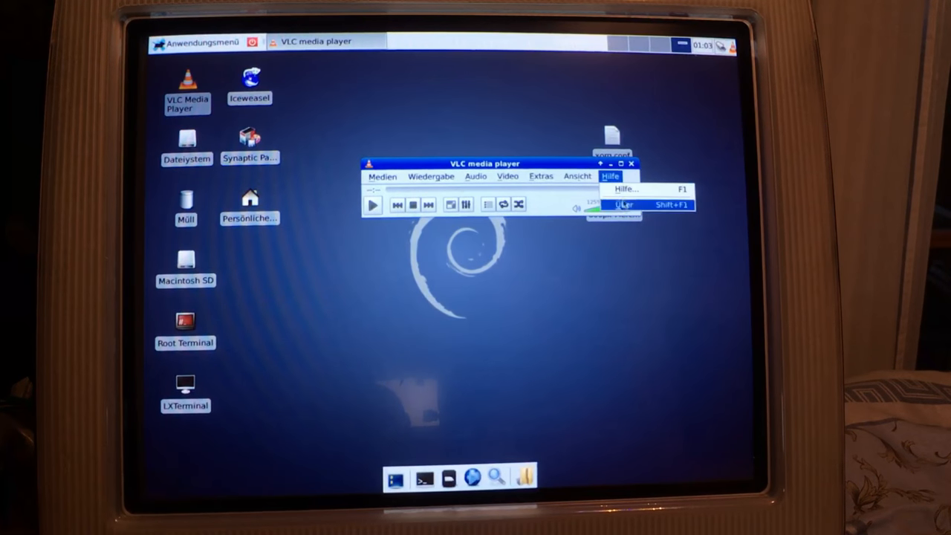
pyautogui.click(625, 203)
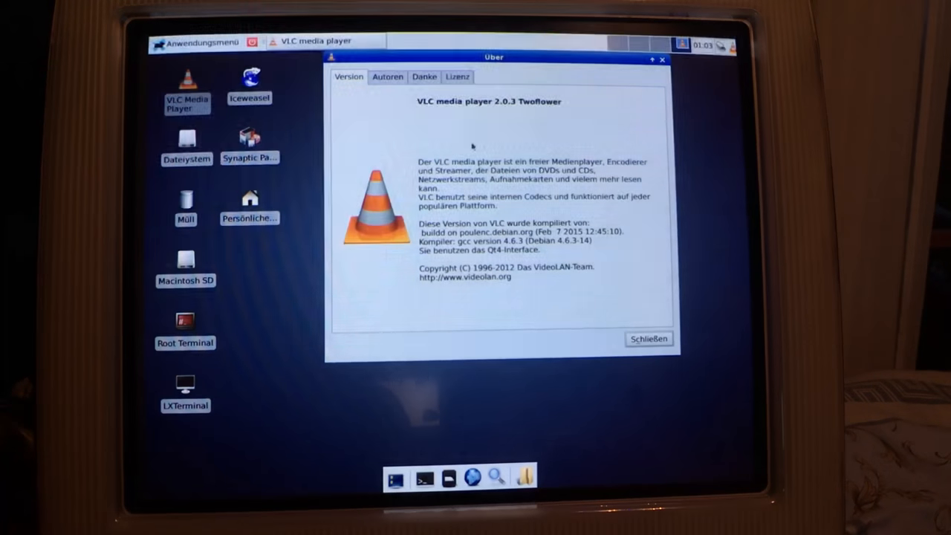
pyautogui.moveTo(553, 274)
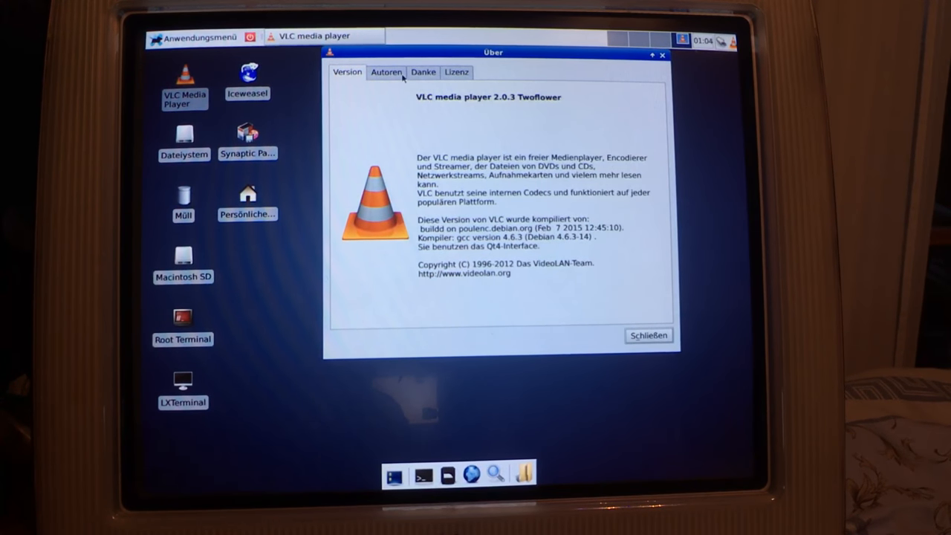
pyautogui.click(458, 72)
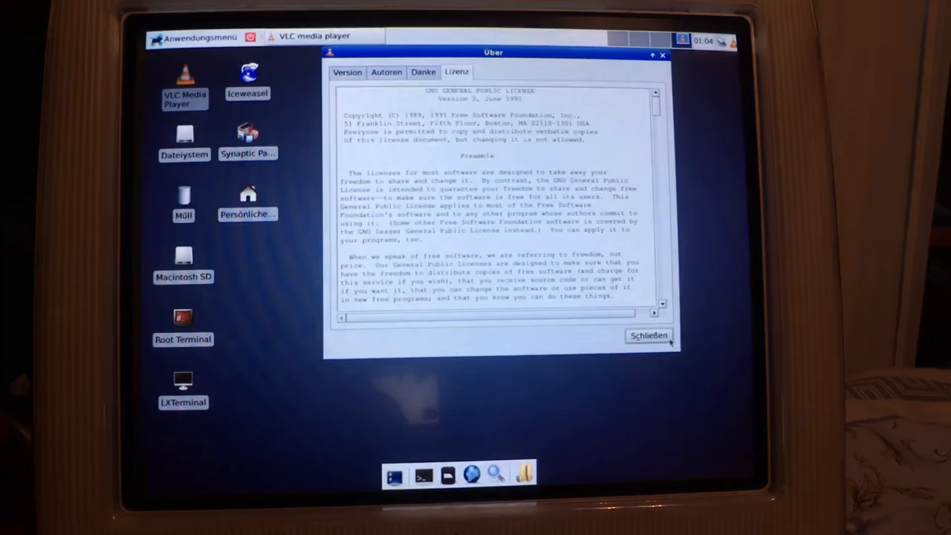
pyautogui.click(648, 336)
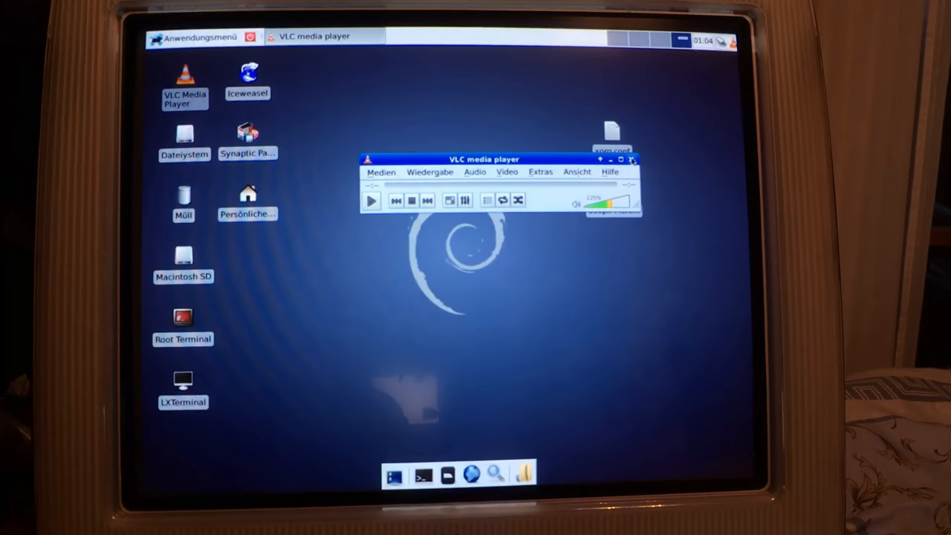
pyautogui.click(632, 159)
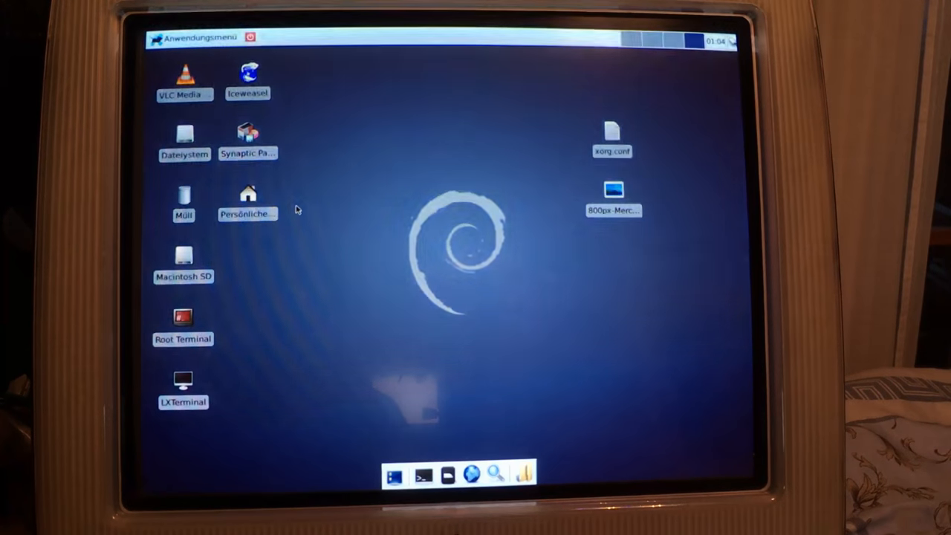
# Step: Start Iceweasel from its desktop icon
pyautogui.click(197, 38)
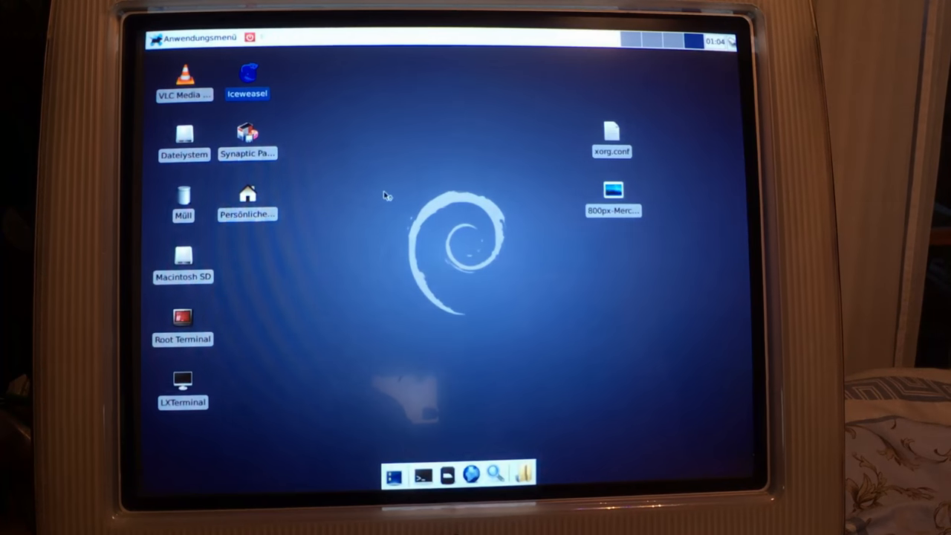
pyautogui.doubleClick(246, 76)
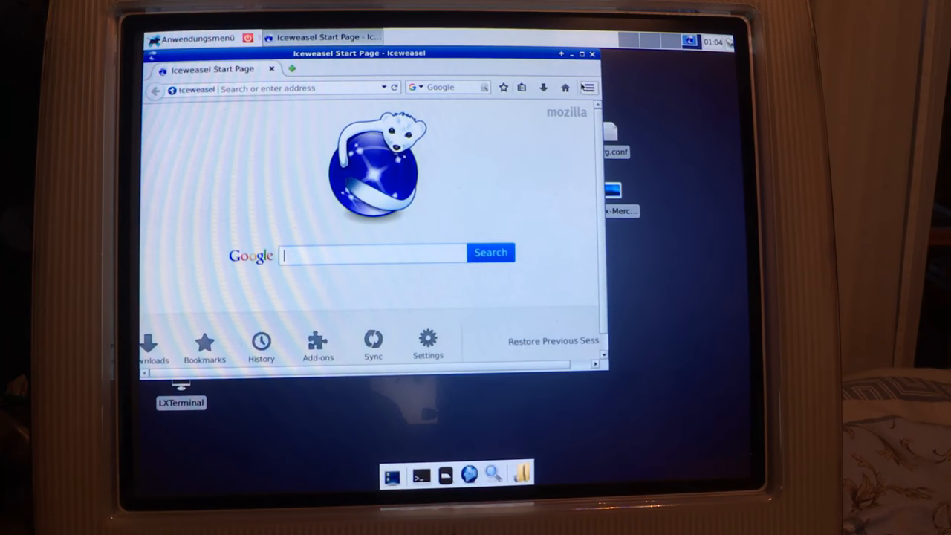
# Step: Confirm Iceweasel version 31.8.0 in About Iceweasel, then close the dialog
pyautogui.click(588, 87)
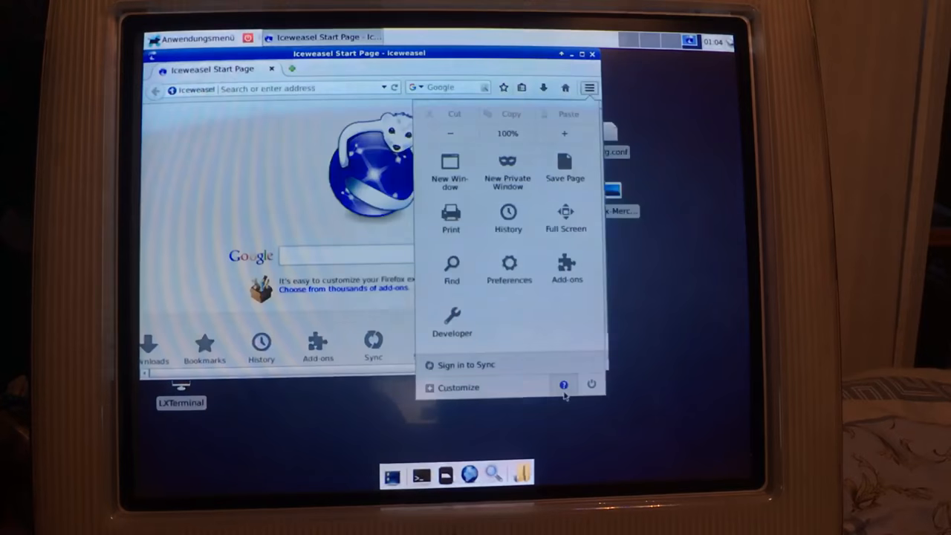
pyautogui.click(563, 385)
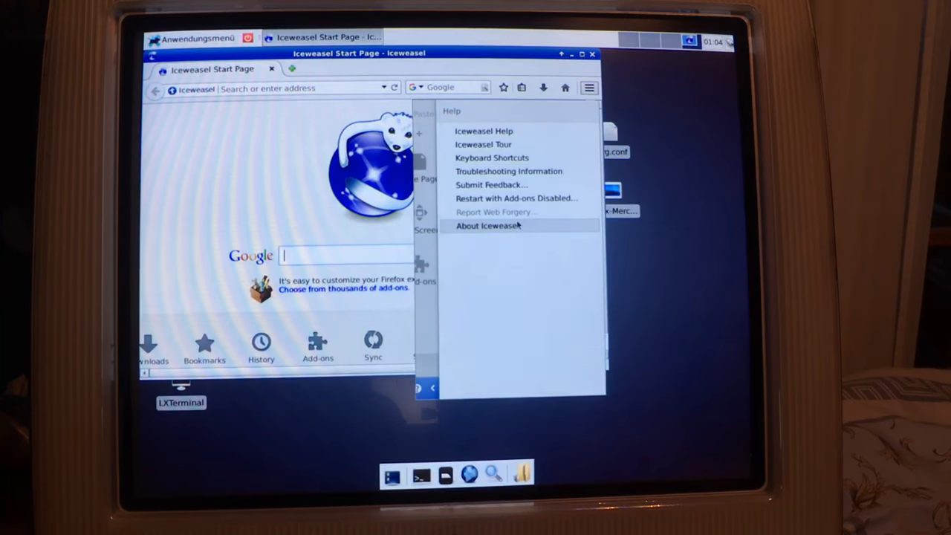
pyautogui.click(489, 226)
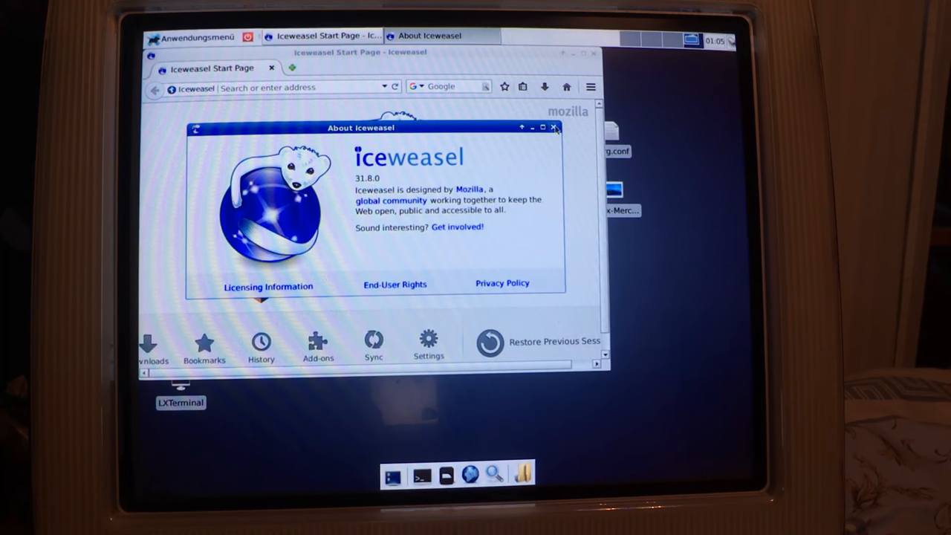
pyautogui.click(555, 127)
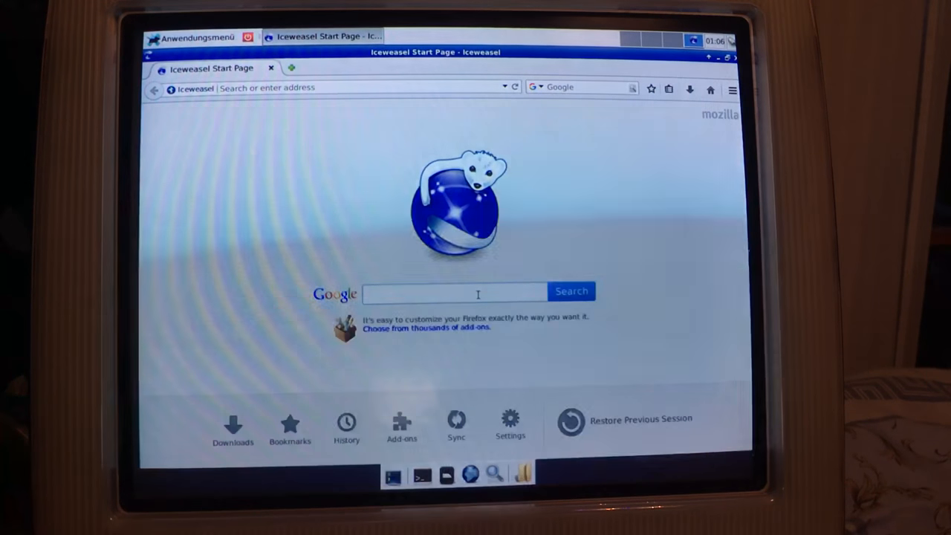
# Step: Search Google for 'hello', close Iceweasel, and open the Internet applications menu
pyautogui.write('h')
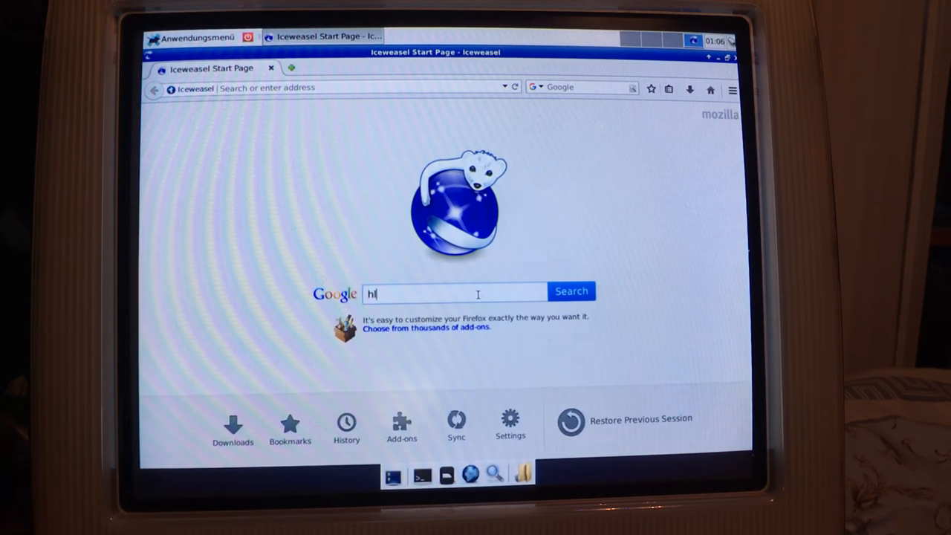
pyautogui.write('ello')
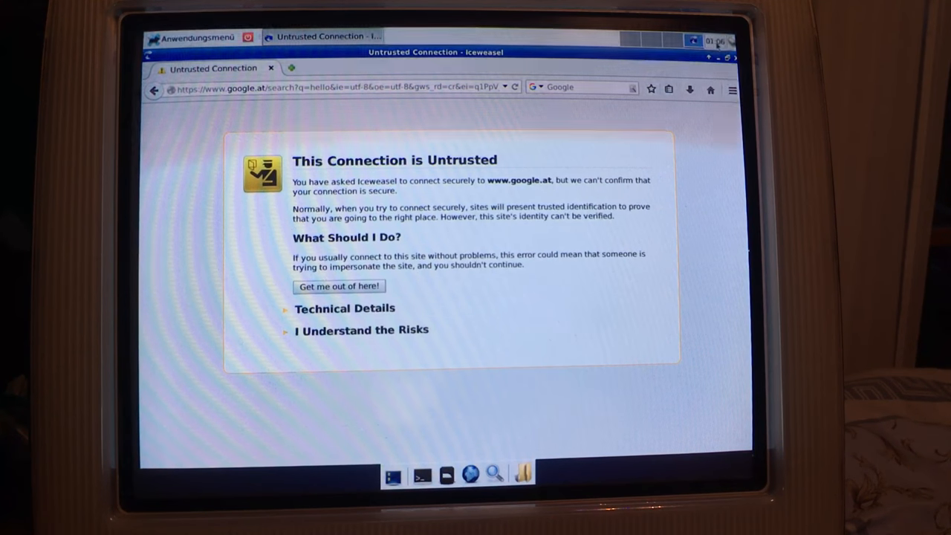
pyautogui.rightClick(713, 41)
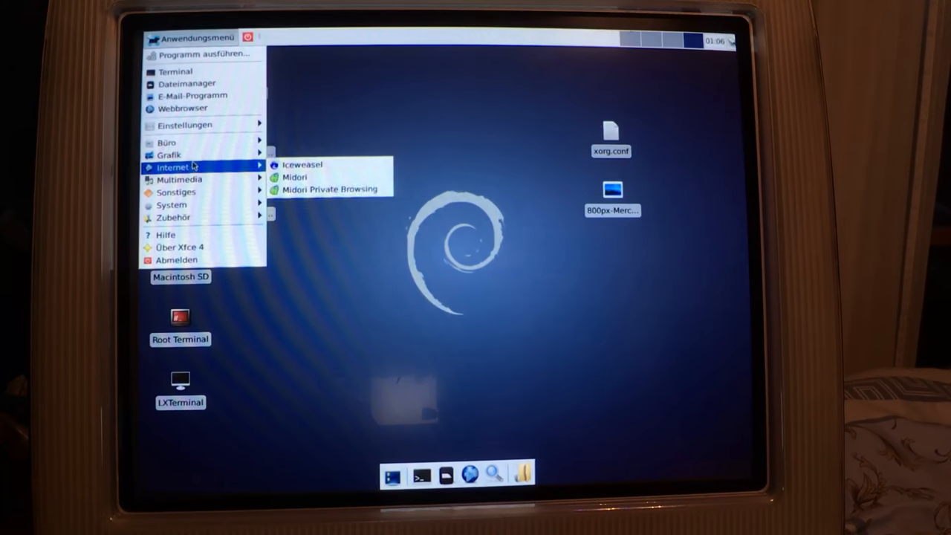
# Step: Start Midori from the Anwendungsmenü Internet submenu
pyautogui.click(424, 197)
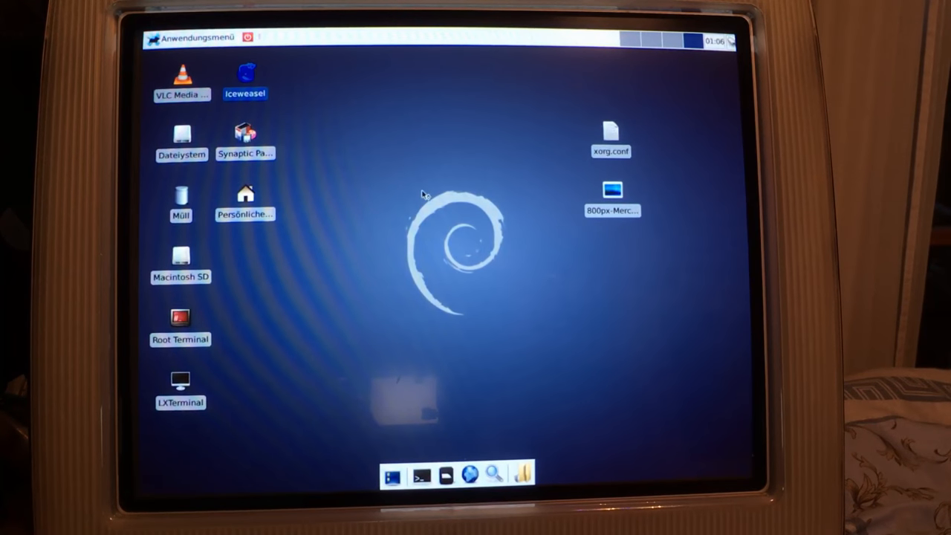
pyautogui.doubleClick(245, 78)
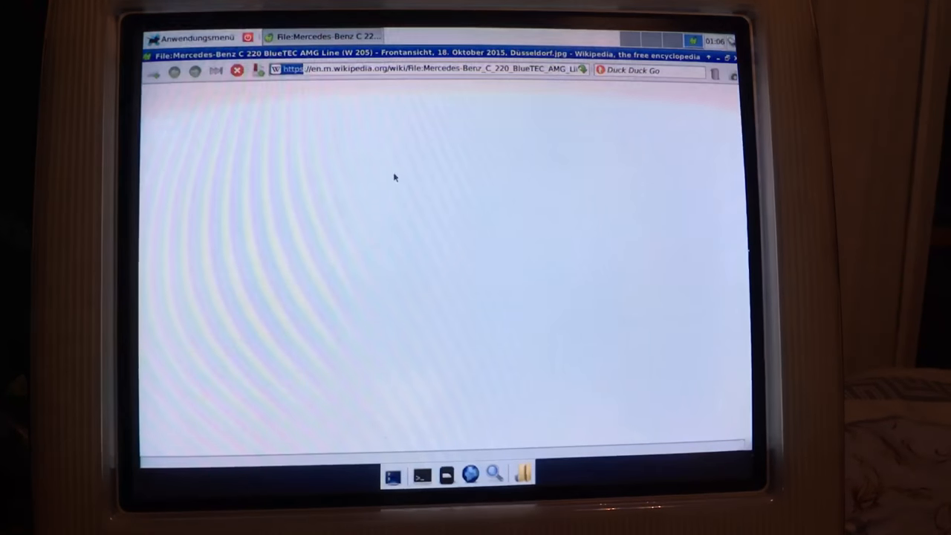
# Step: Let the Mercedes-Benz C 220 Wikipedia page load, then open Xfce's settings categories
pyautogui.click(191, 38)
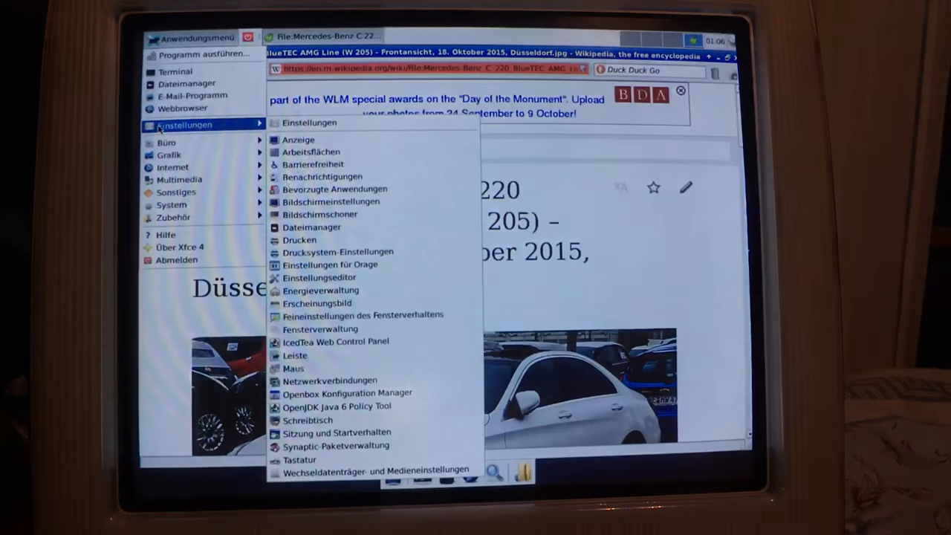
pyautogui.moveTo(192, 95)
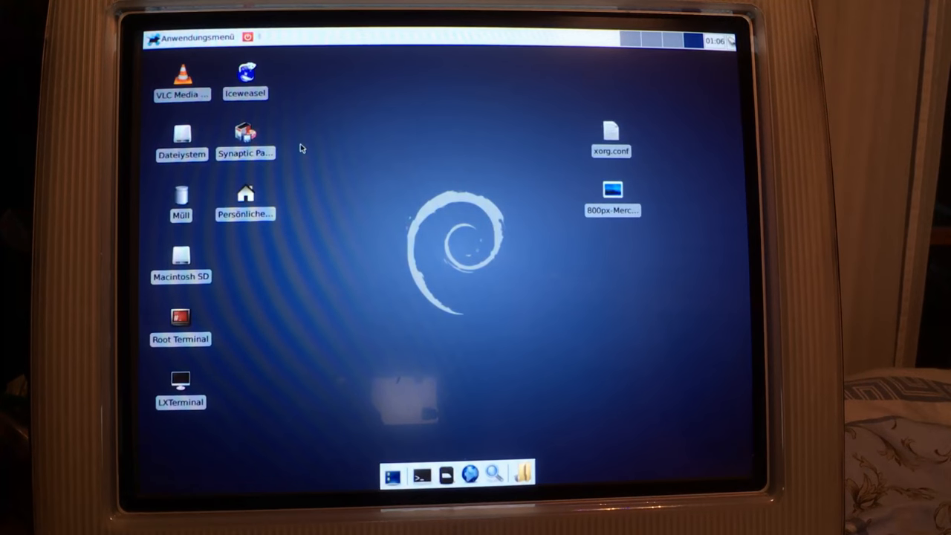
pyautogui.moveTo(394, 165)
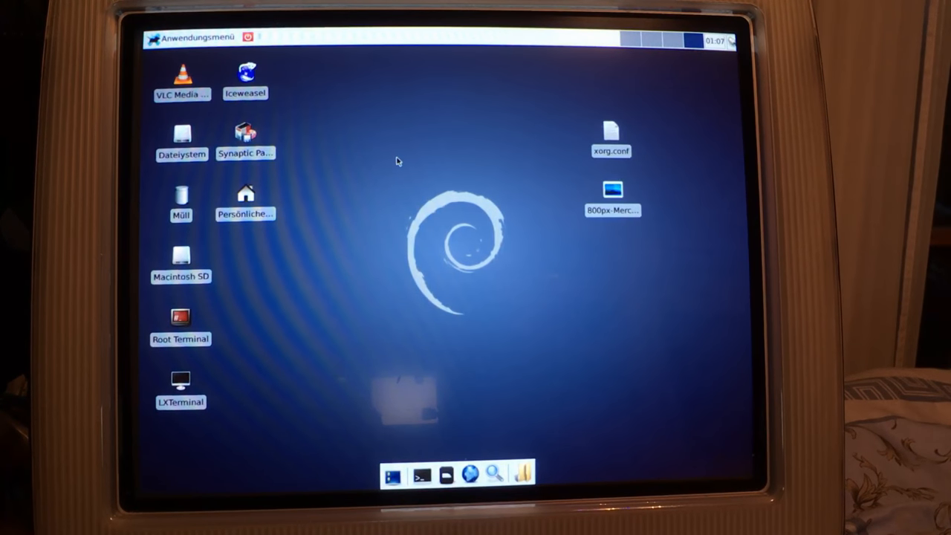
pyautogui.moveTo(308, 181)
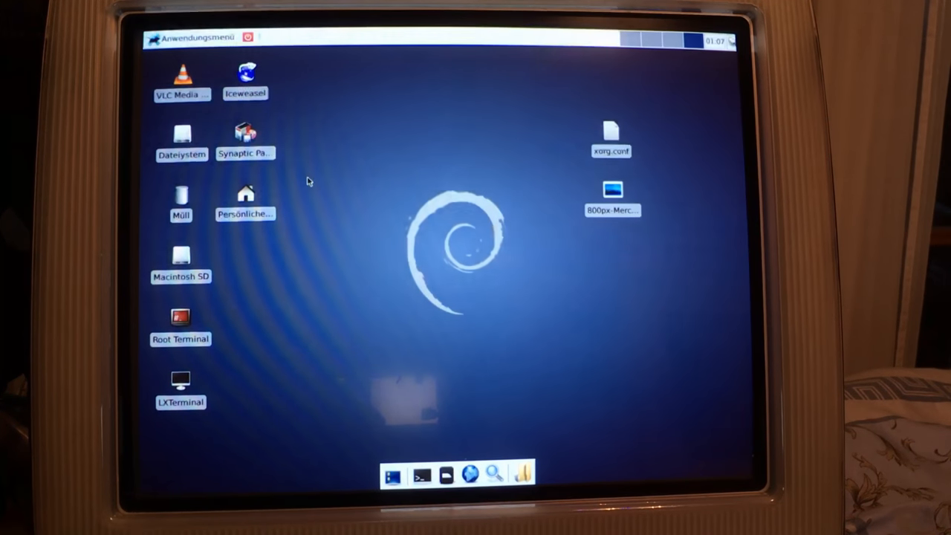
pyautogui.moveTo(281, 285)
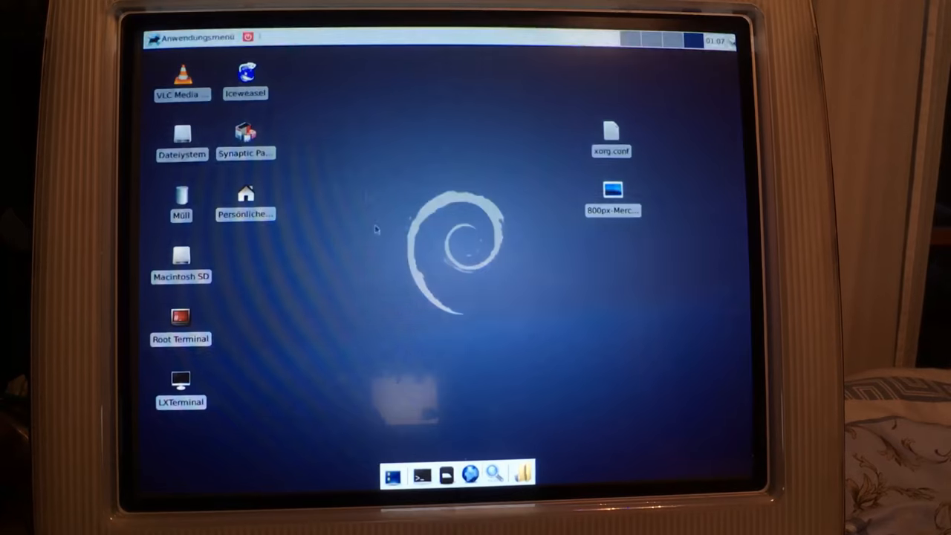
pyautogui.moveTo(453, 341)
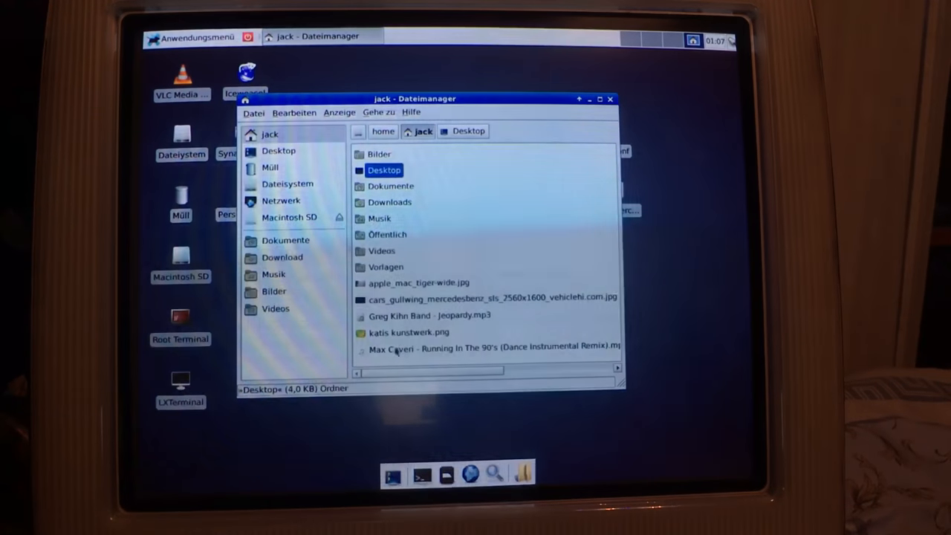
# Step: Play Max Coveri's 'Running In The 90's' MP3 in VLC from the file manager
pyautogui.click(493, 347)
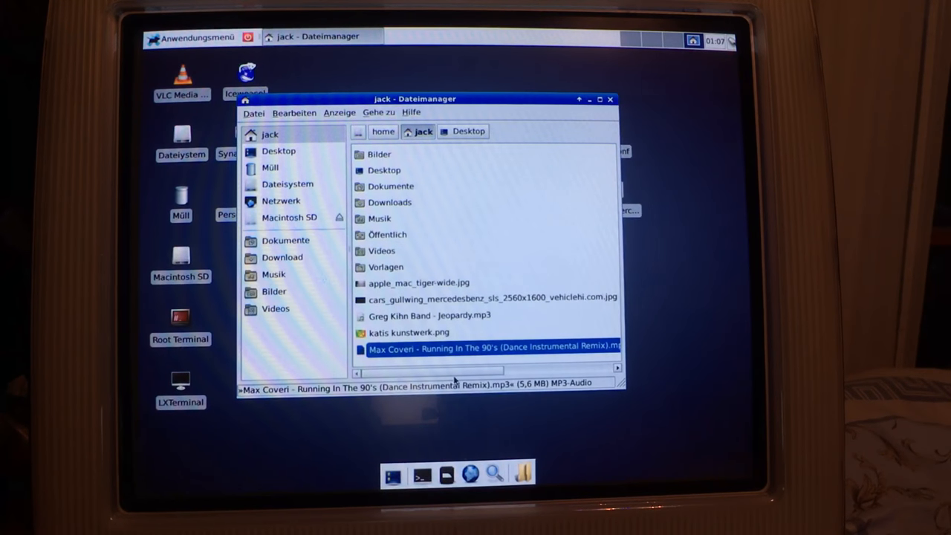
pyautogui.doubleClick(492, 346)
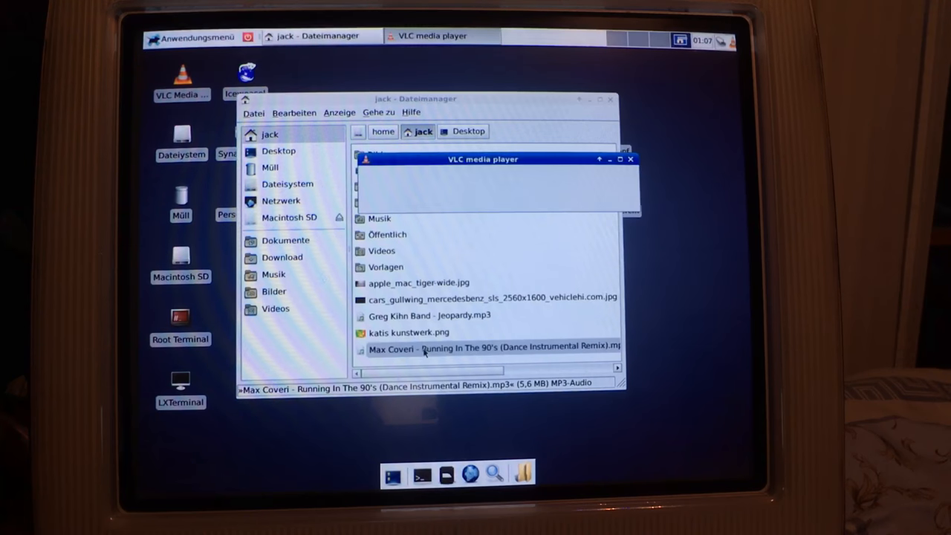
pyautogui.doubleClick(494, 347)
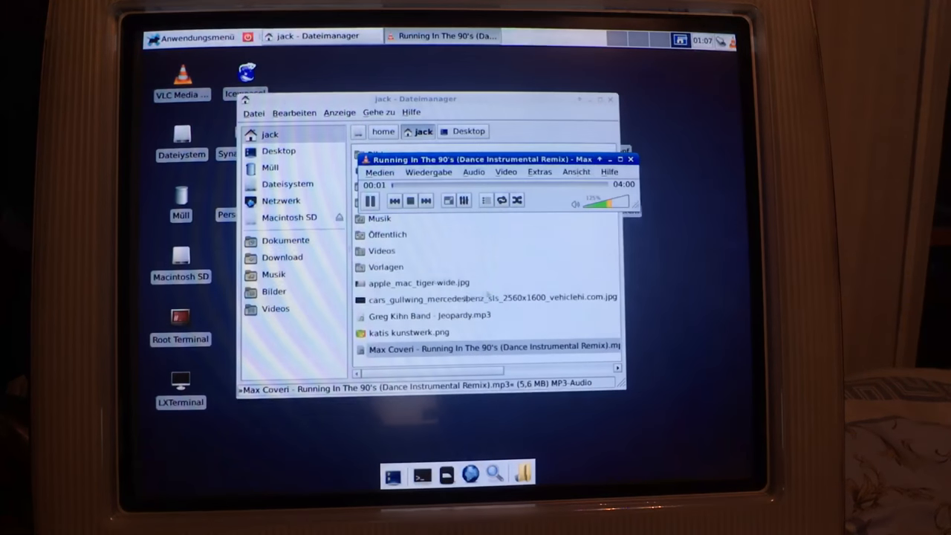